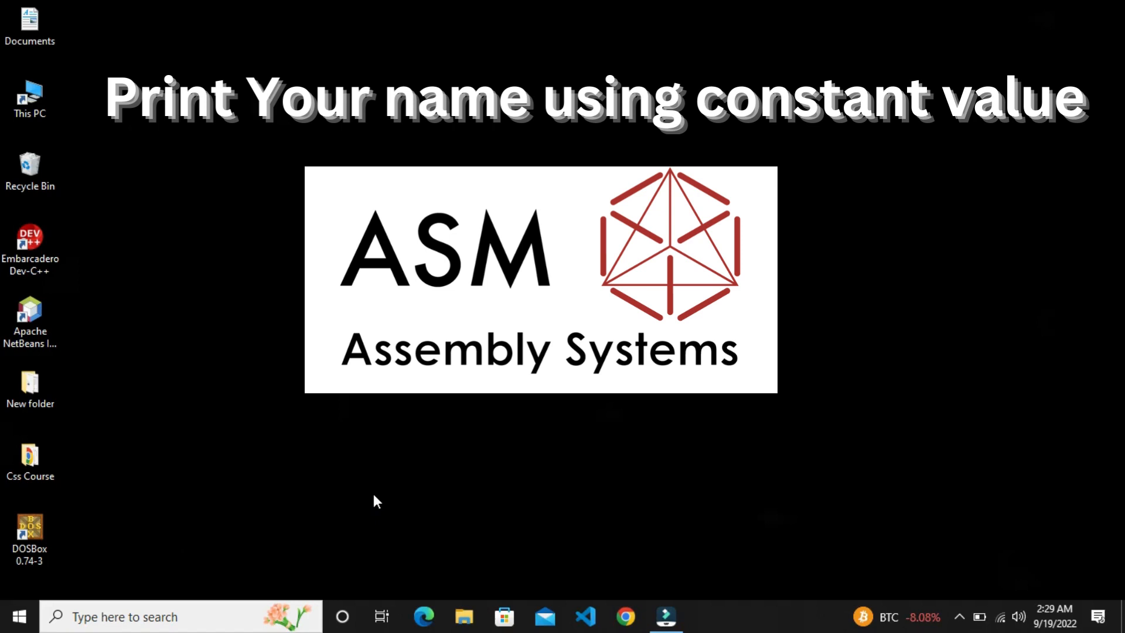
mouse_move(310, 504)
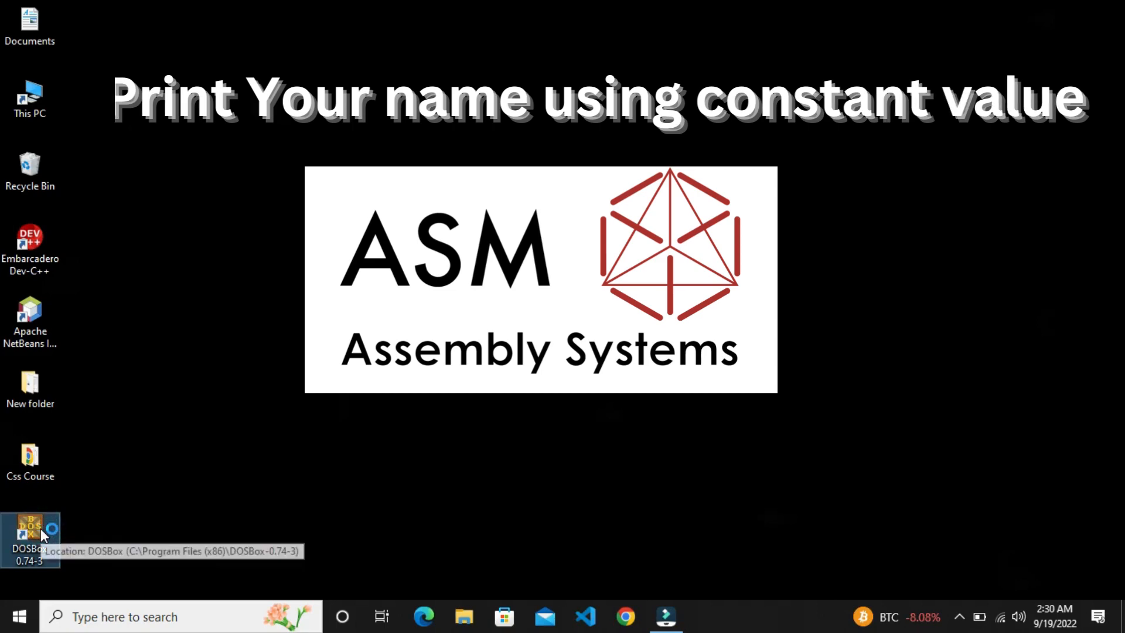
Launch DOSBox, mount c:\dosbox as drive C, switch to C: and start EDIT.
double_click(29, 531)
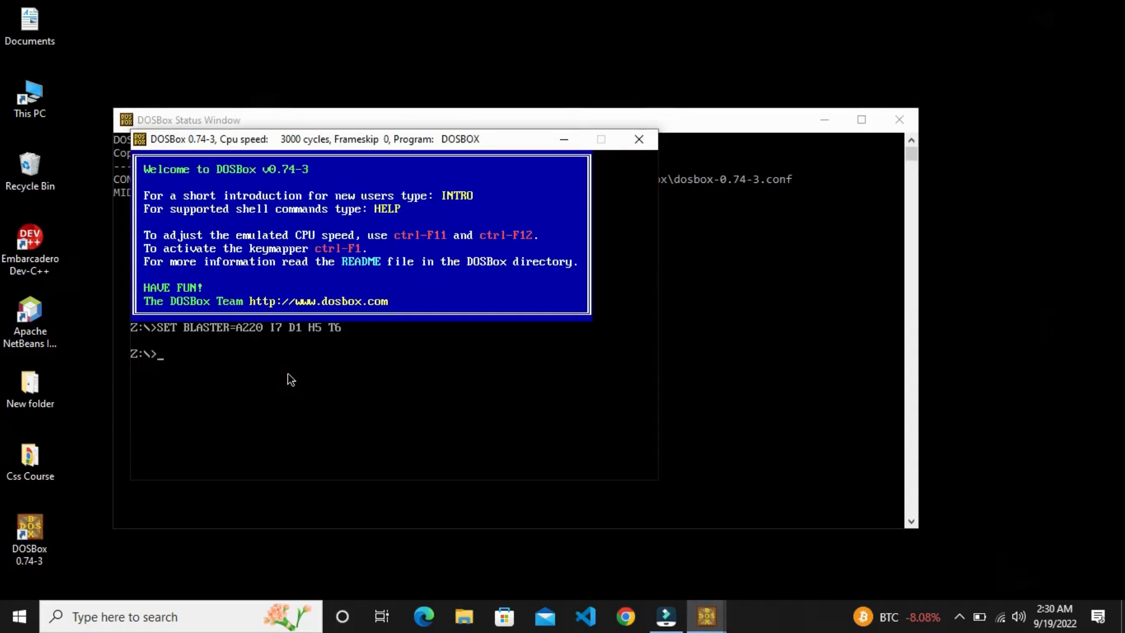
text(mount)
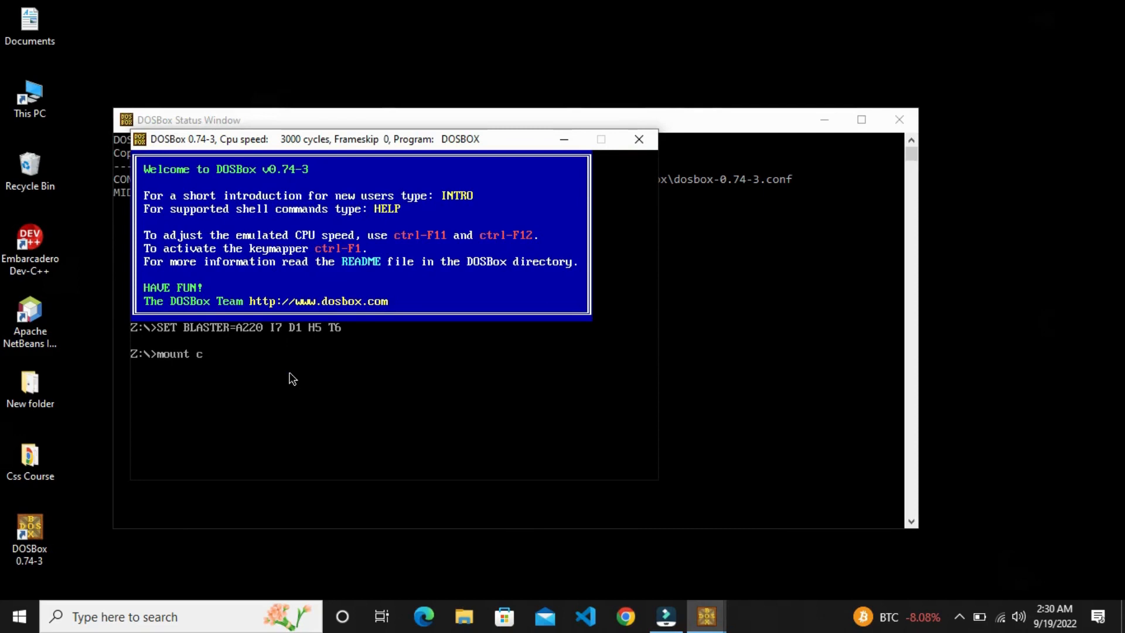
text(c:\)
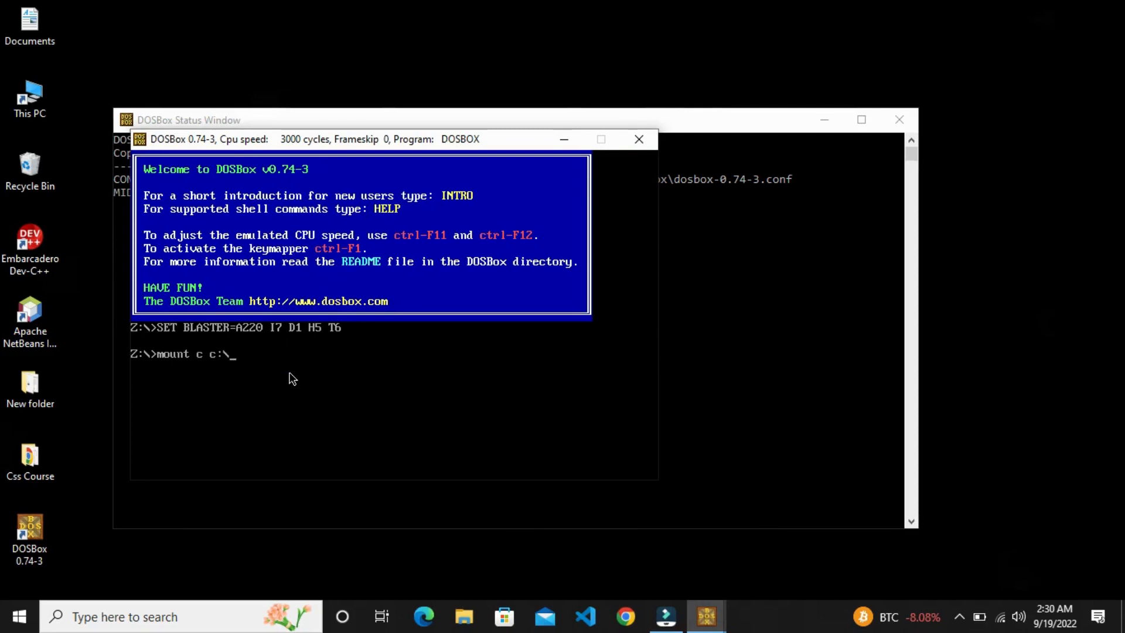
text(dosbox)
text(c:)
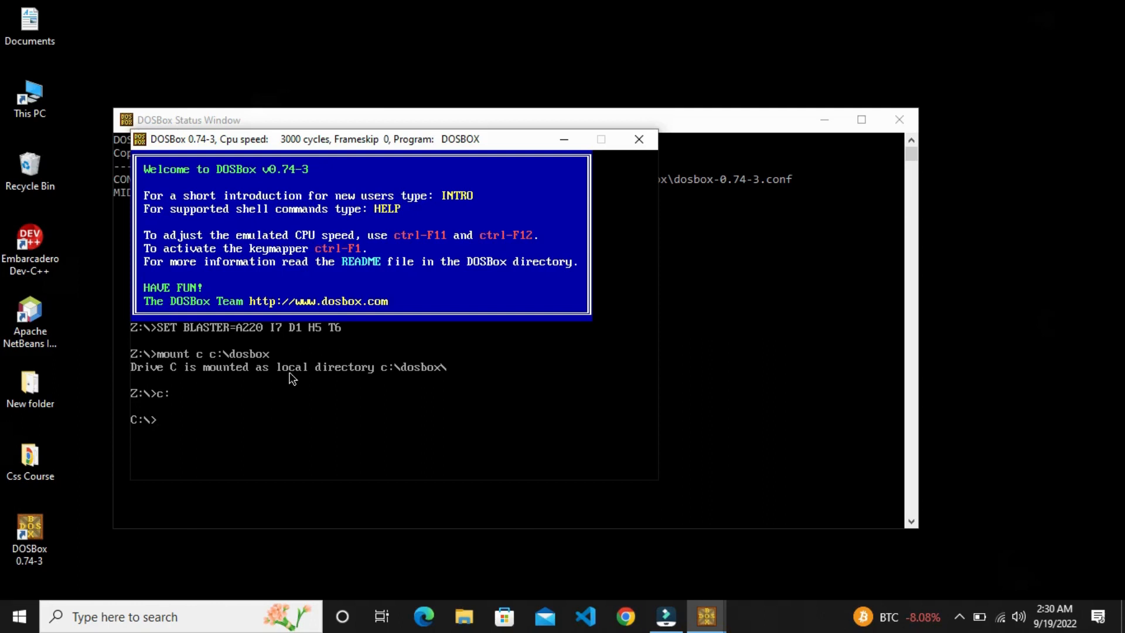
text(edit)
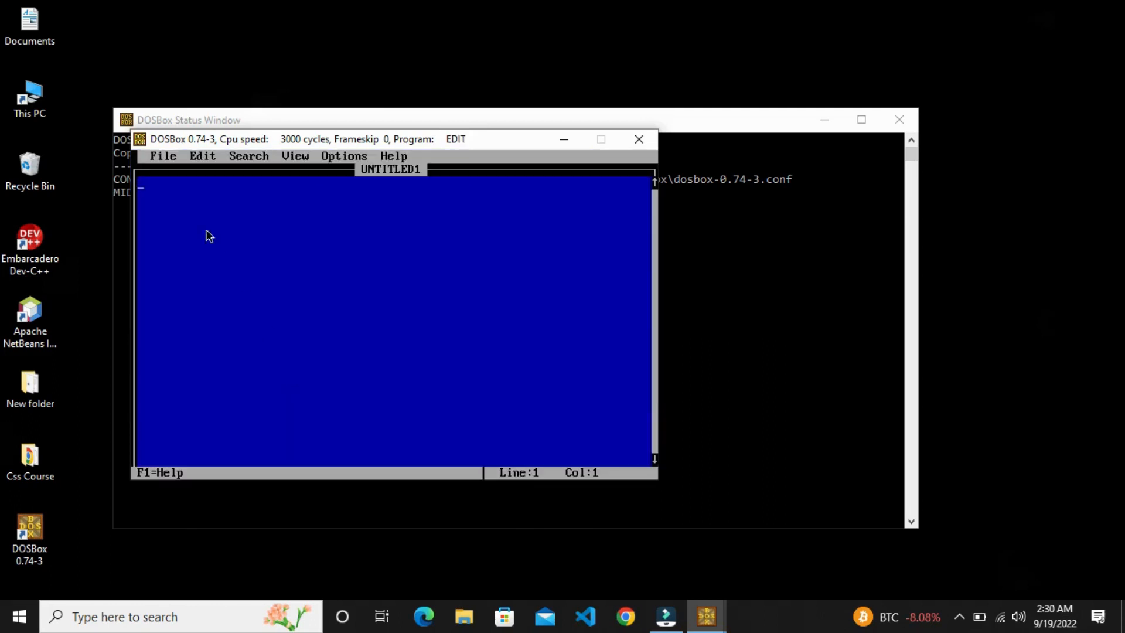
mouse_move(178, 190)
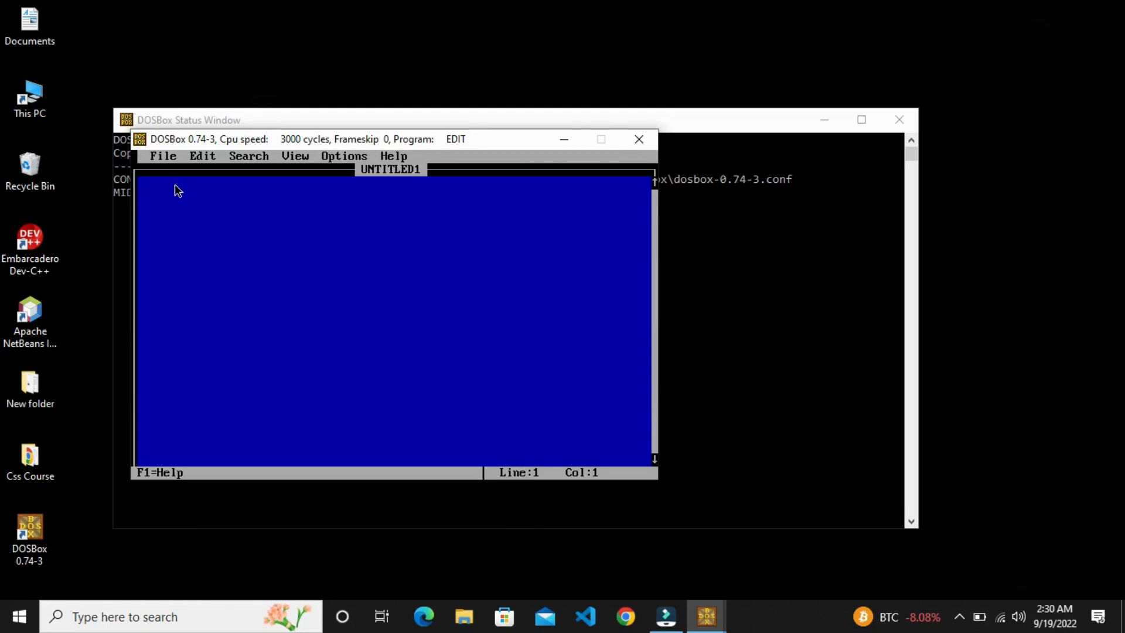
Write the header lines dosseg, .model small and .stack 100h.
text(dos)
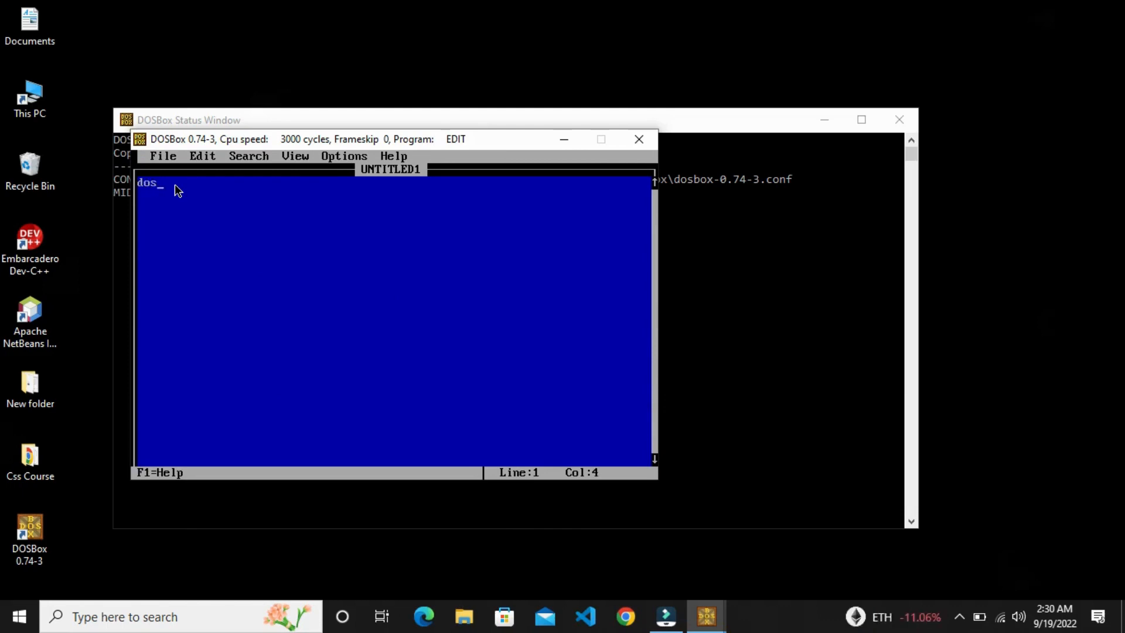
text(seg)
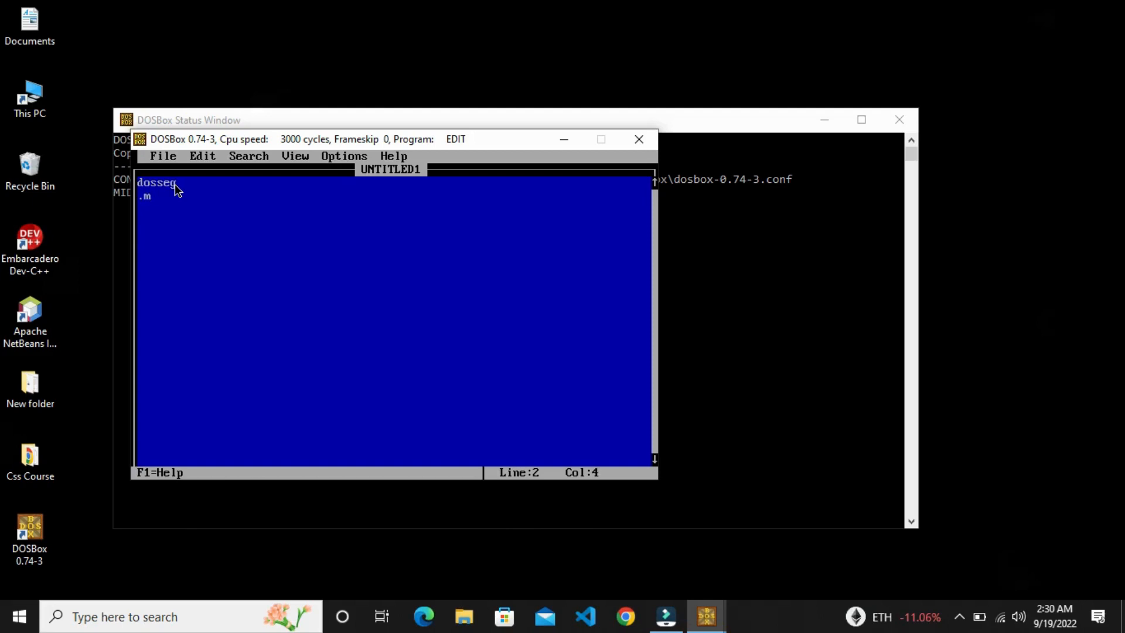
text(del)
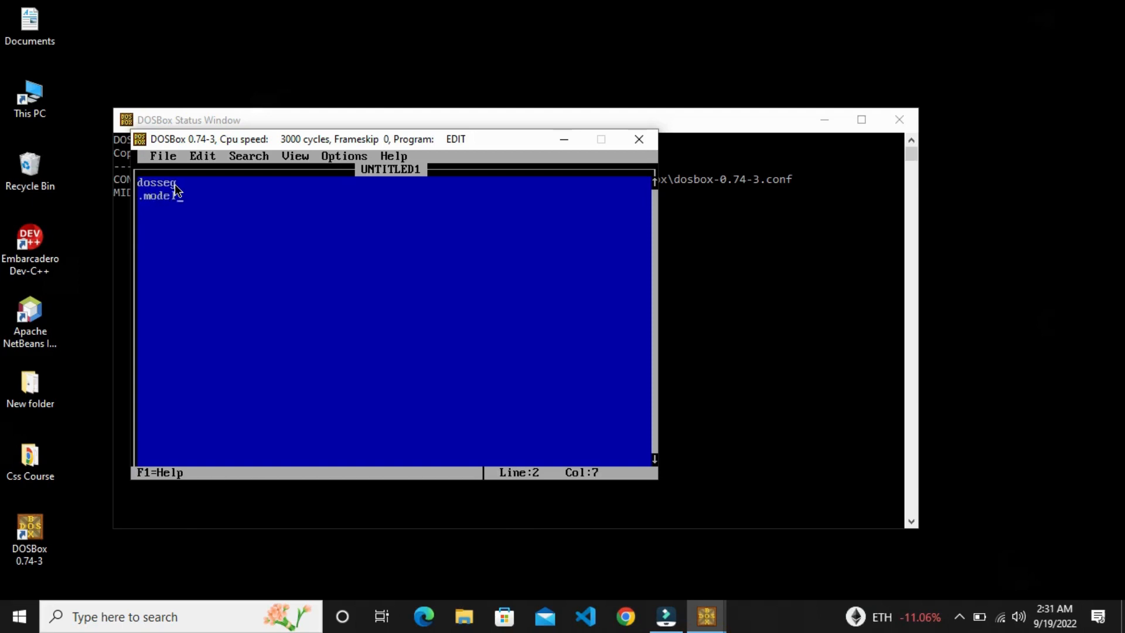
text(small)
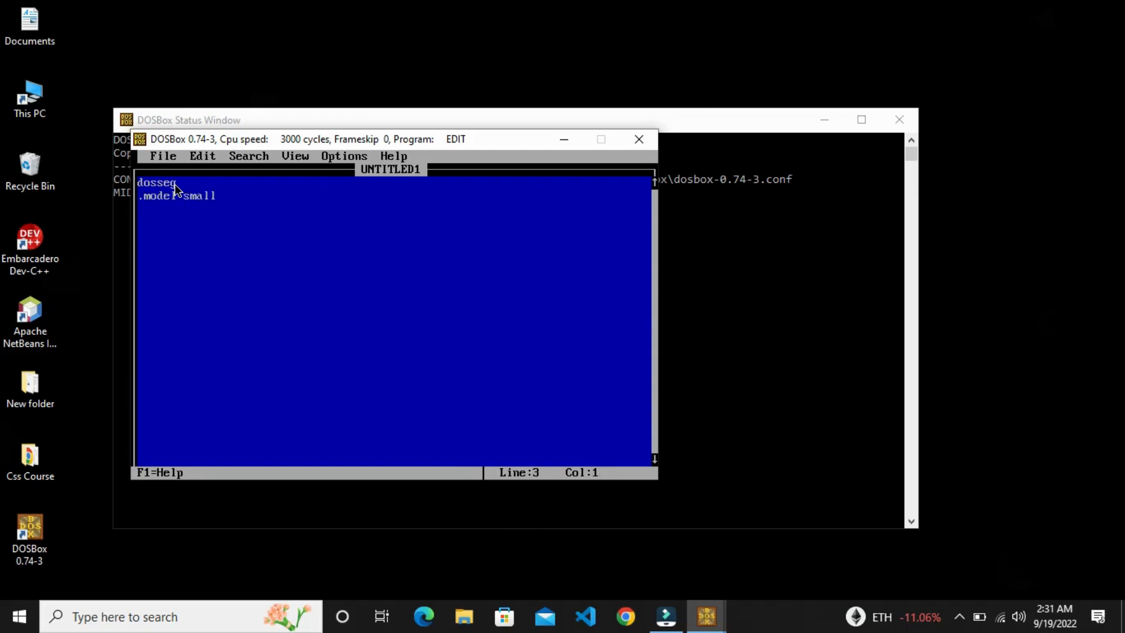
text(.s)
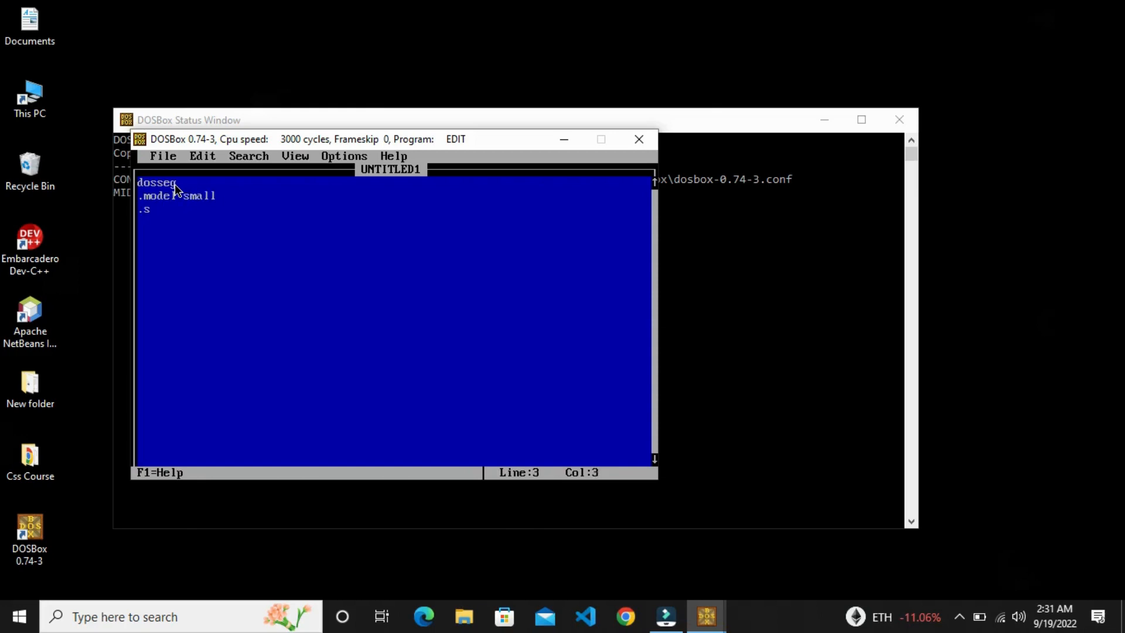
text(tack)
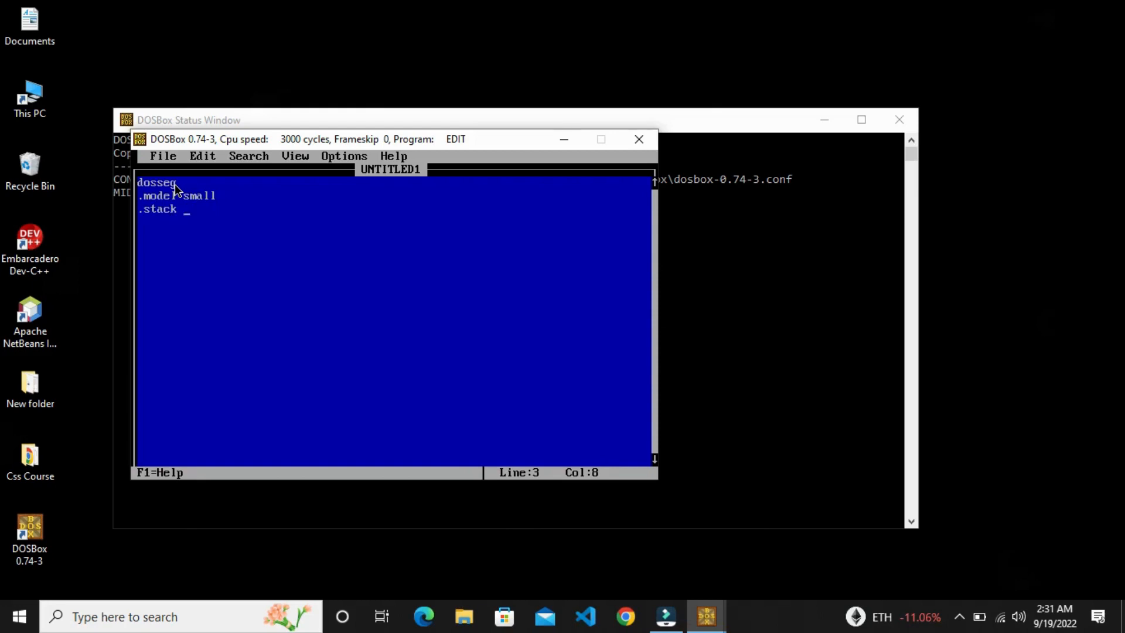
text(100)
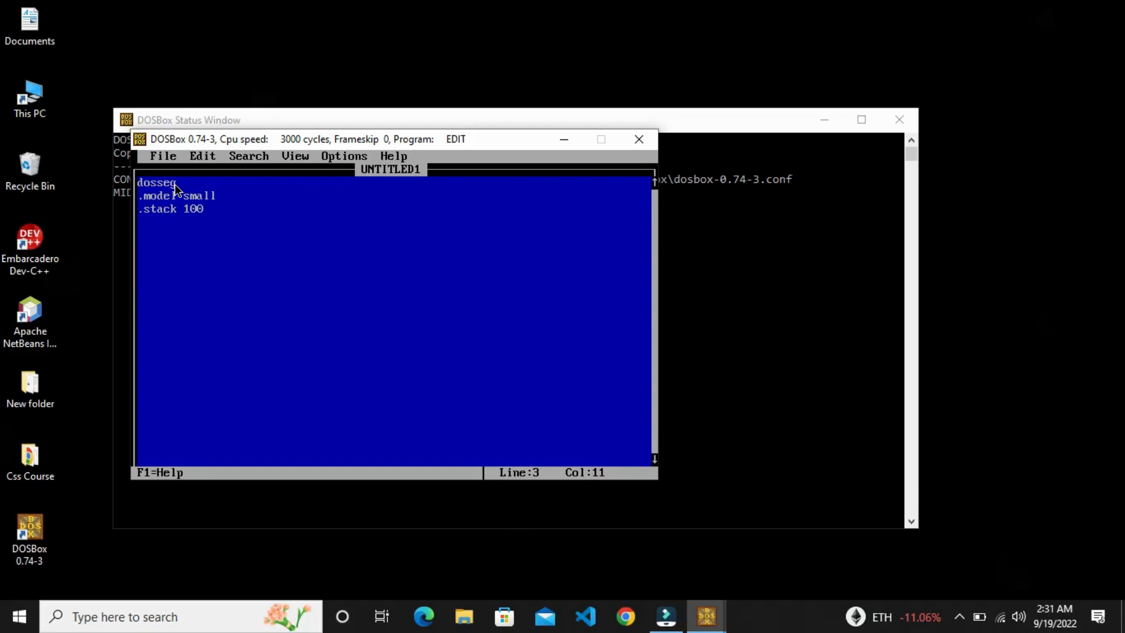
text(h)
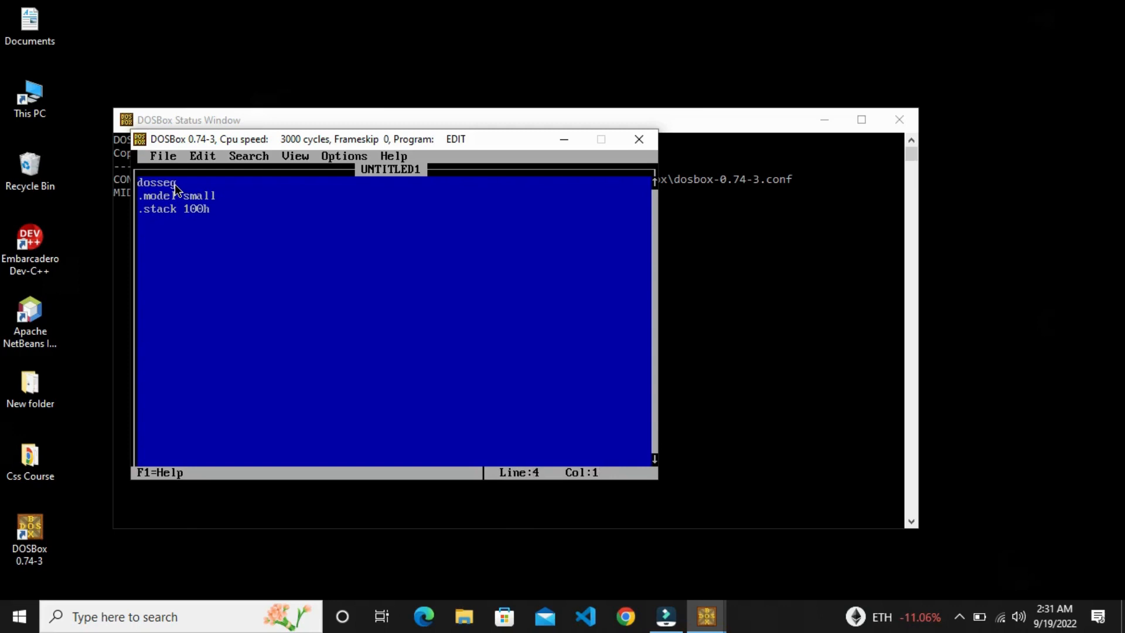
Add the .data and .code directives and the main proc line.
text(.data)
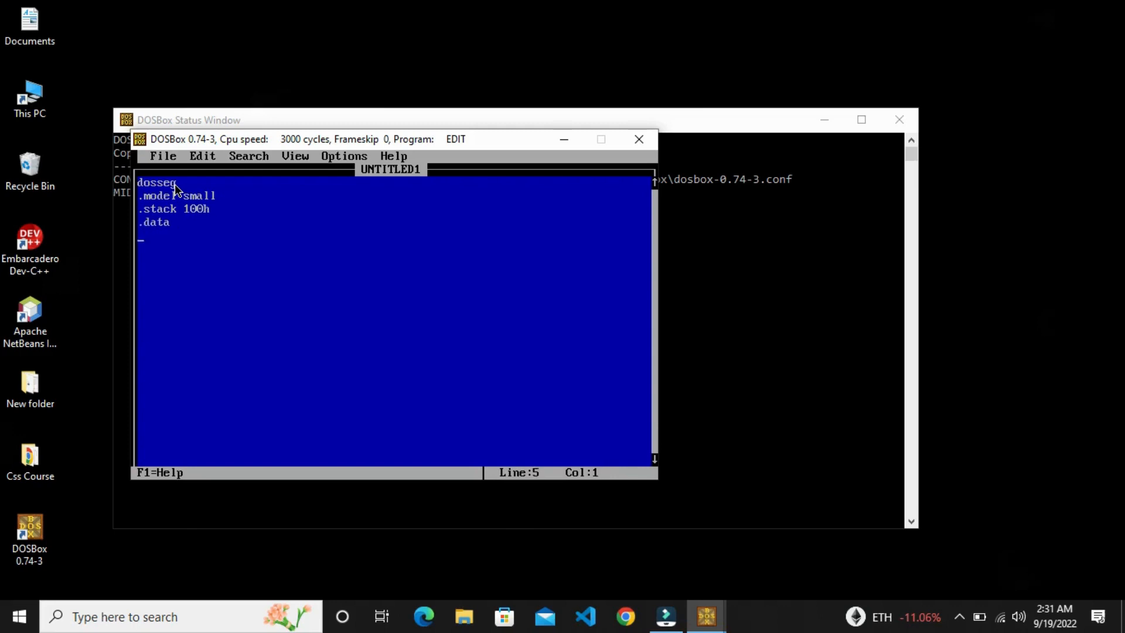
text(.code)
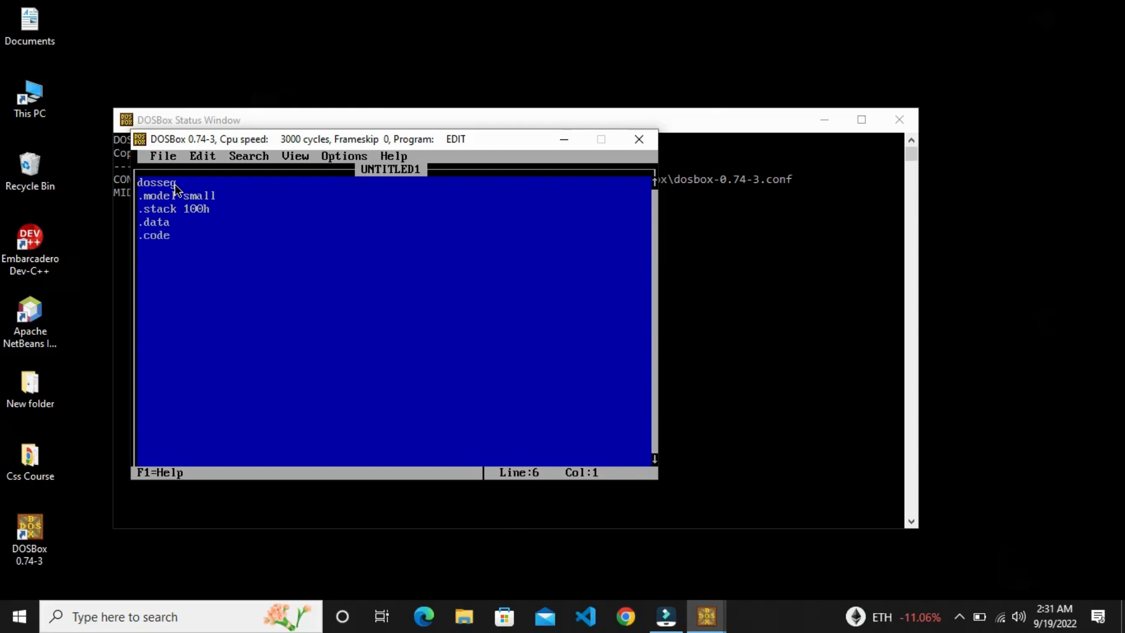
text(main proc)
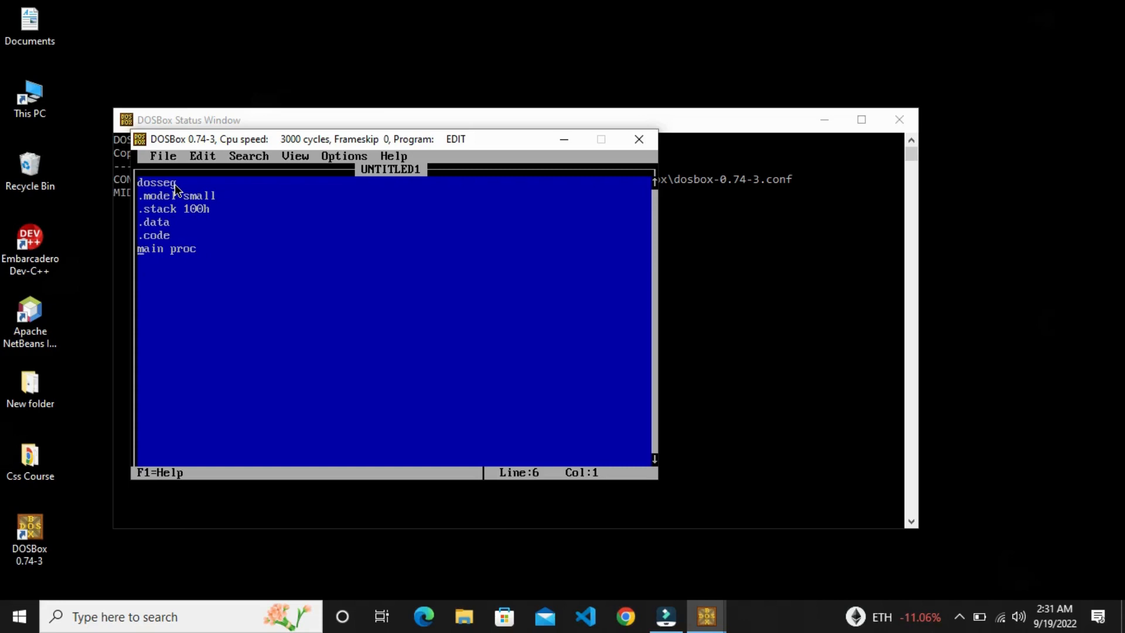
Clear the stray letters and write mov dl,'A' on a new line under main proc.
text(mo)
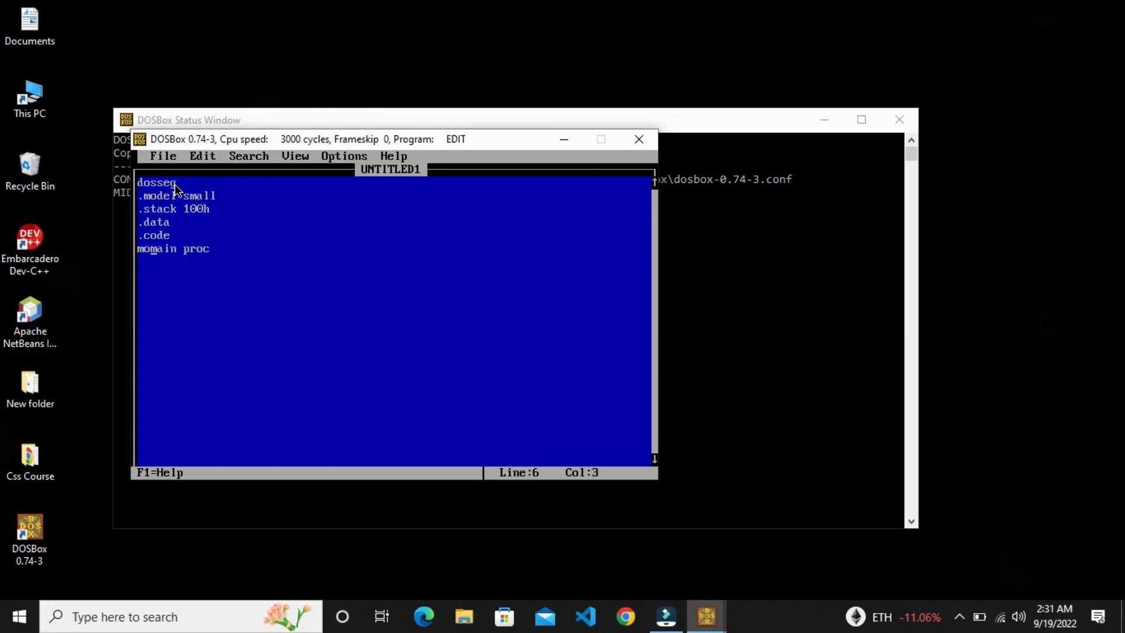
key(BackSpace)
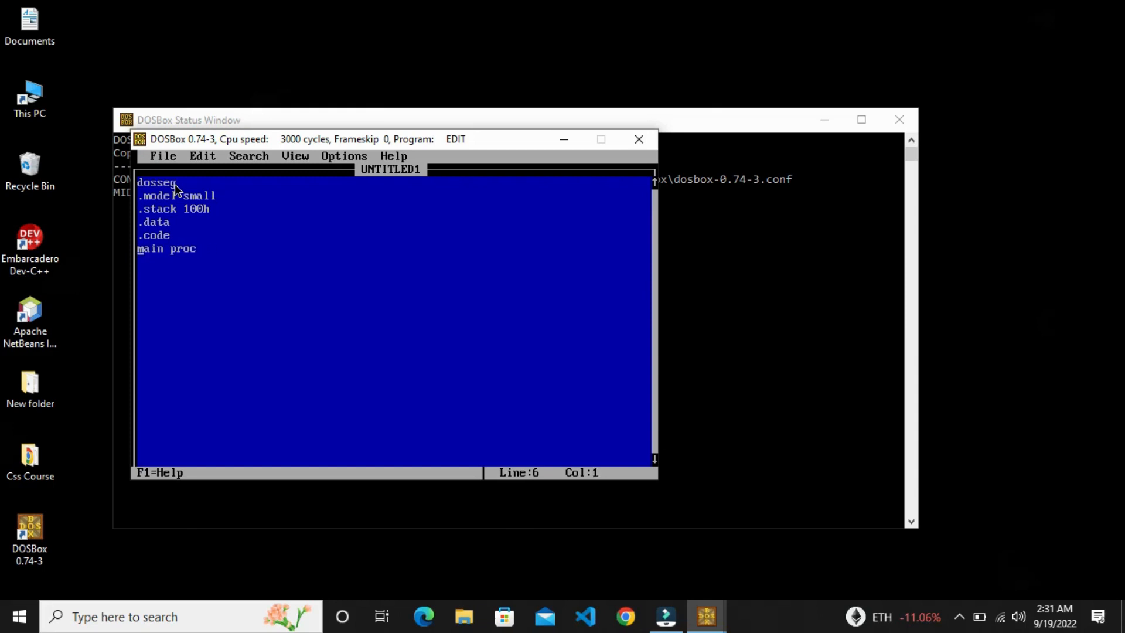
key(Down)
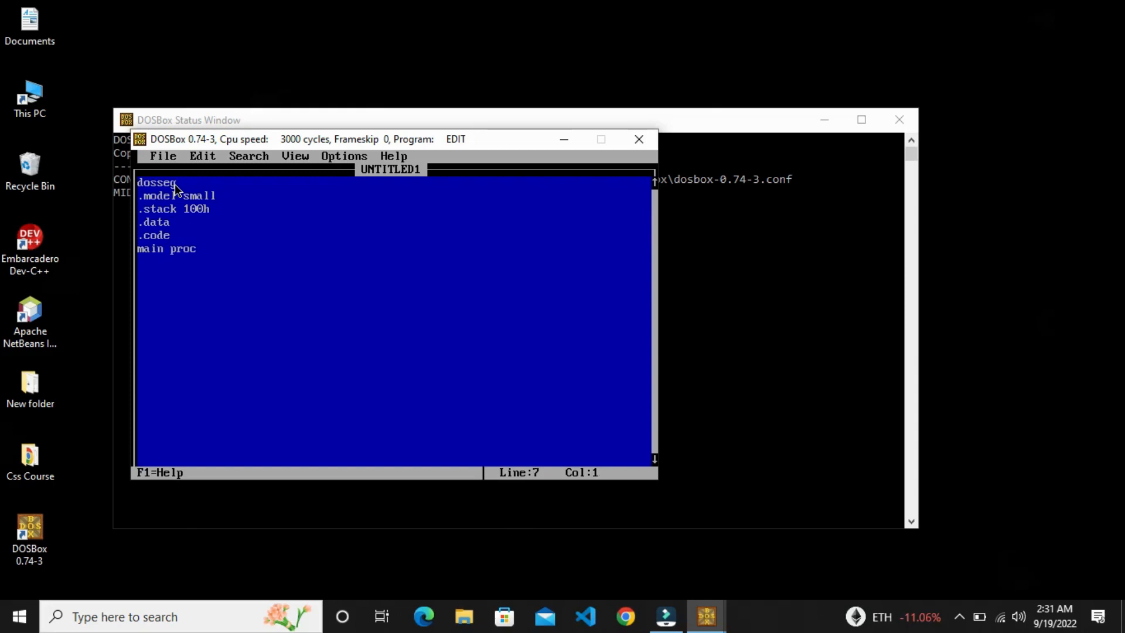
text(mov)
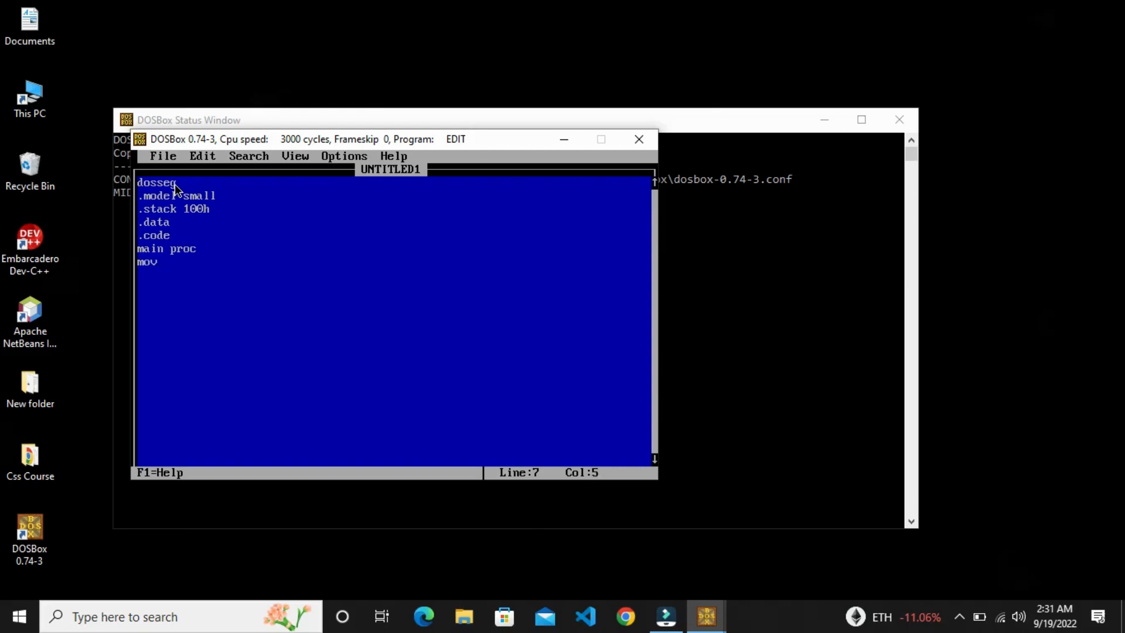
text(dl,)
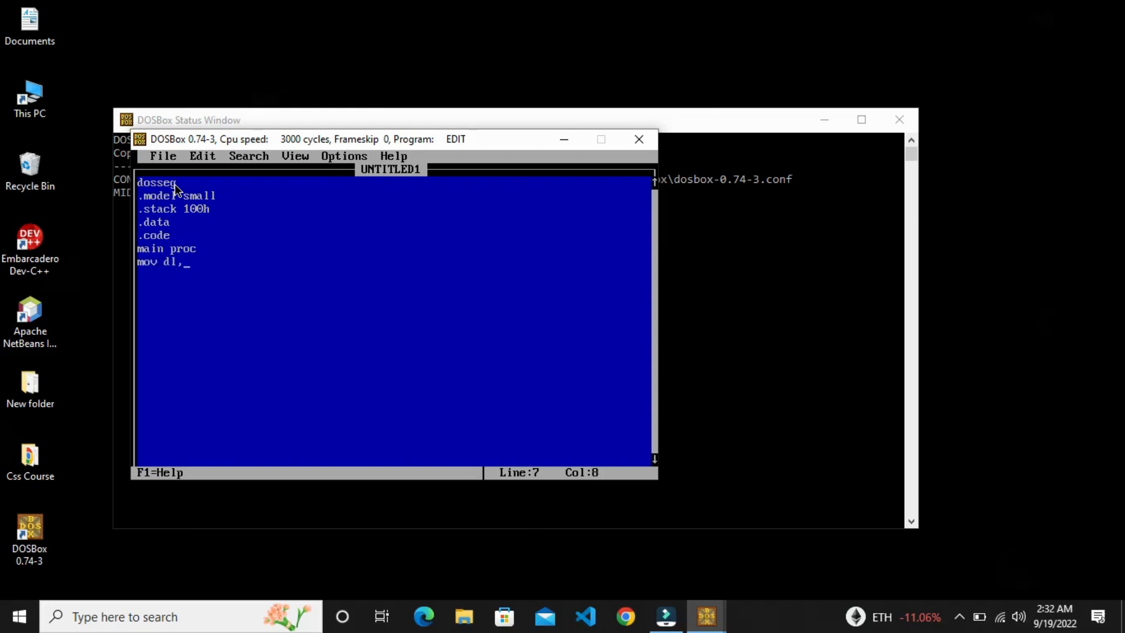
text('A)
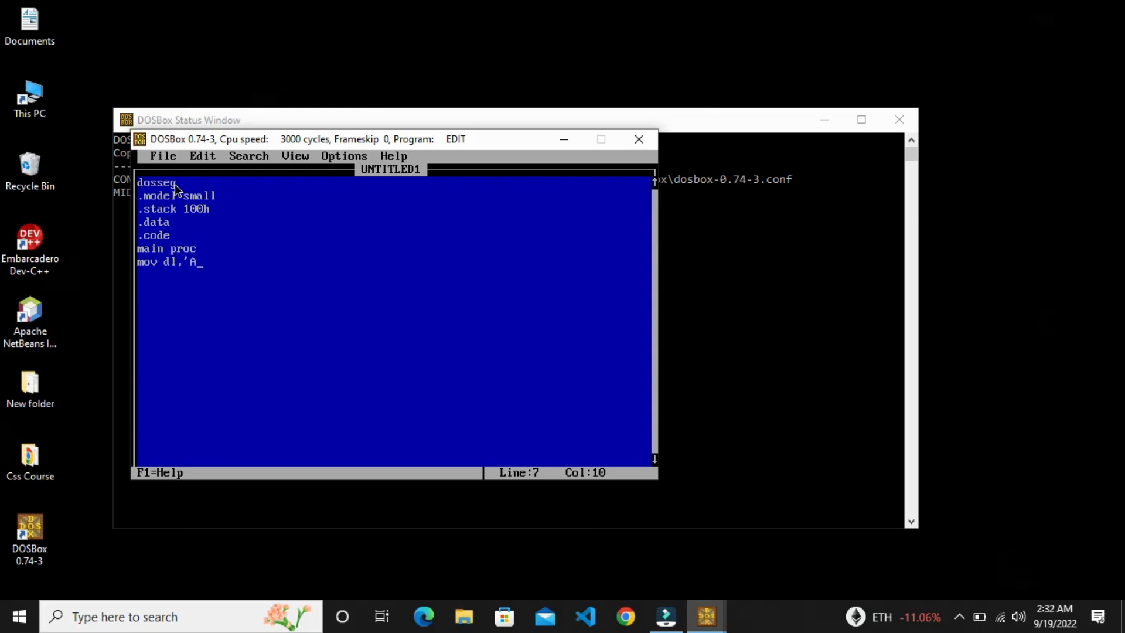
text(')
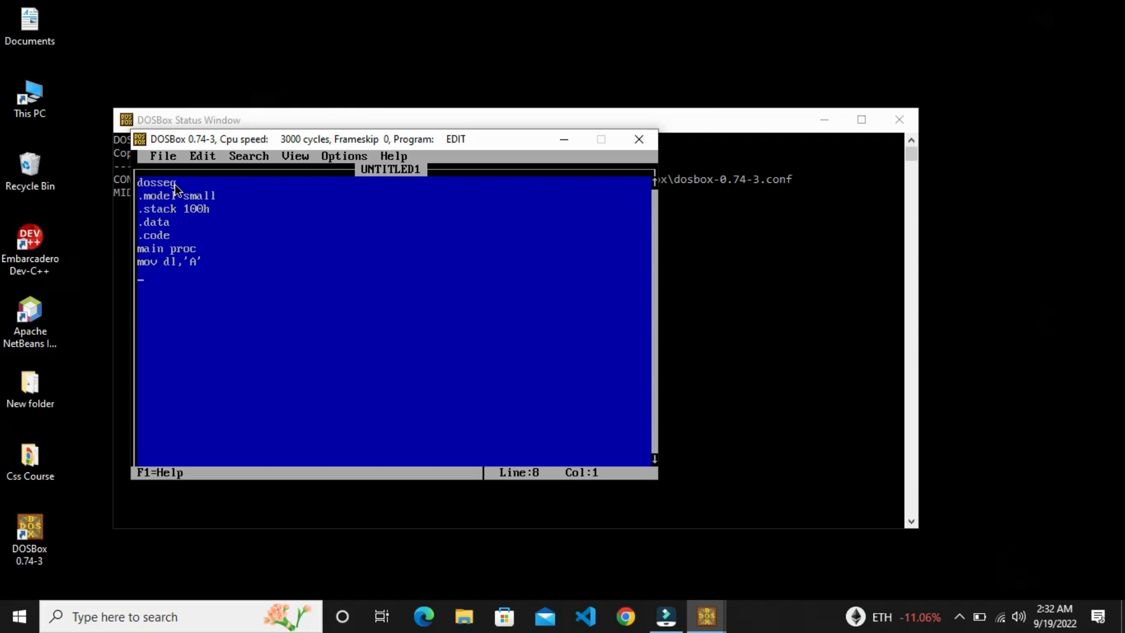
Add mov ah,2 and int 21h to print the character, ending on a new line.
text(moov a)
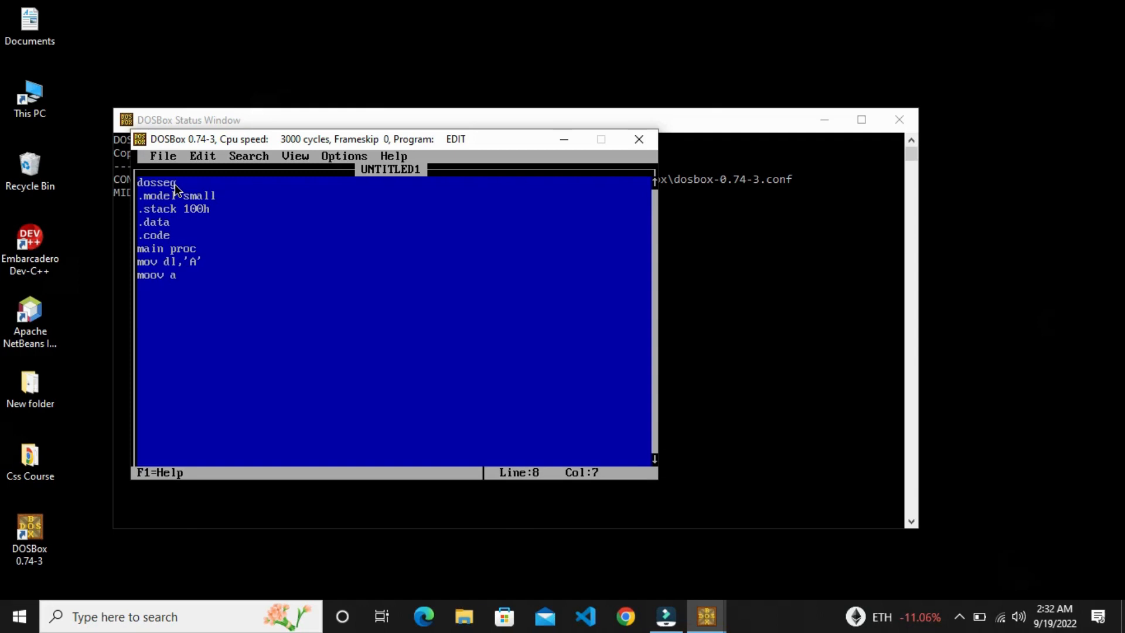
text(h,2)
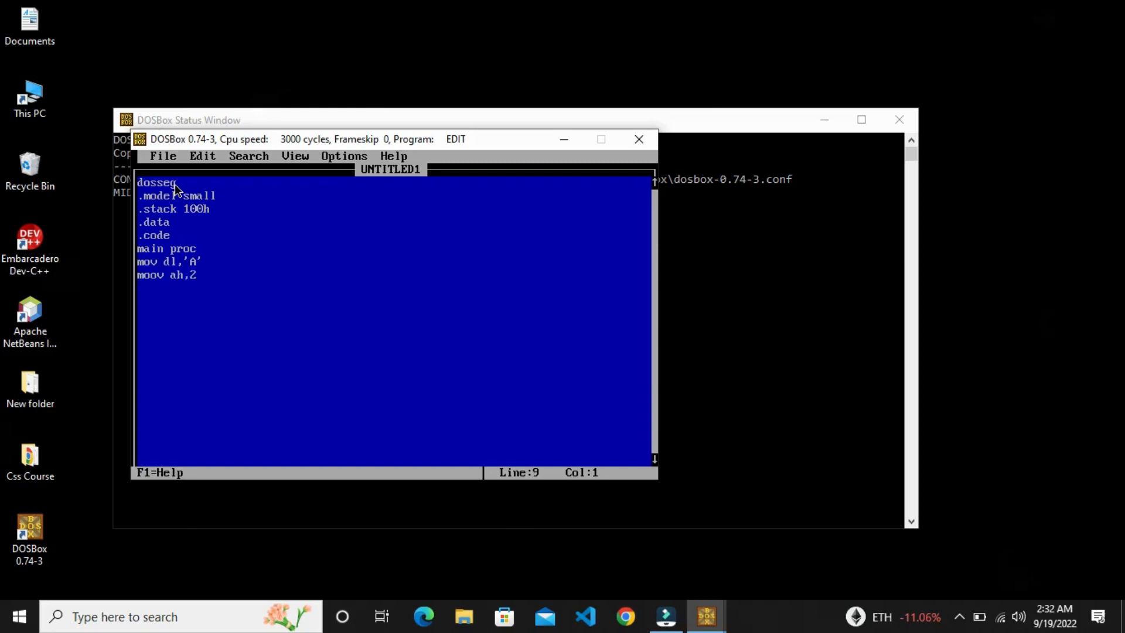
text(i)
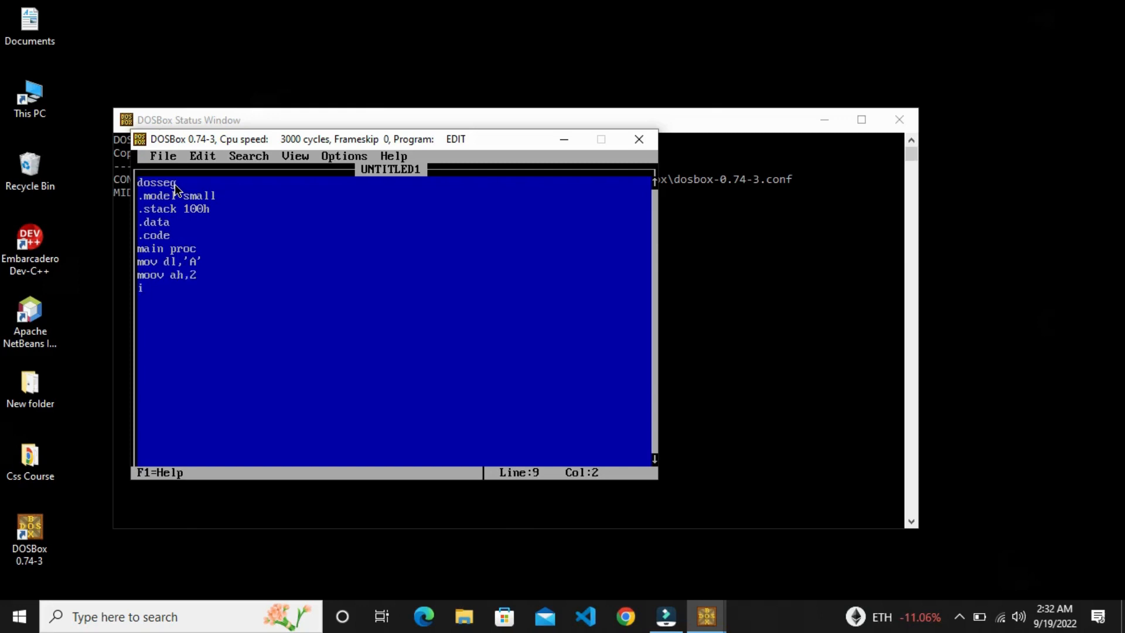
text(int 21h)
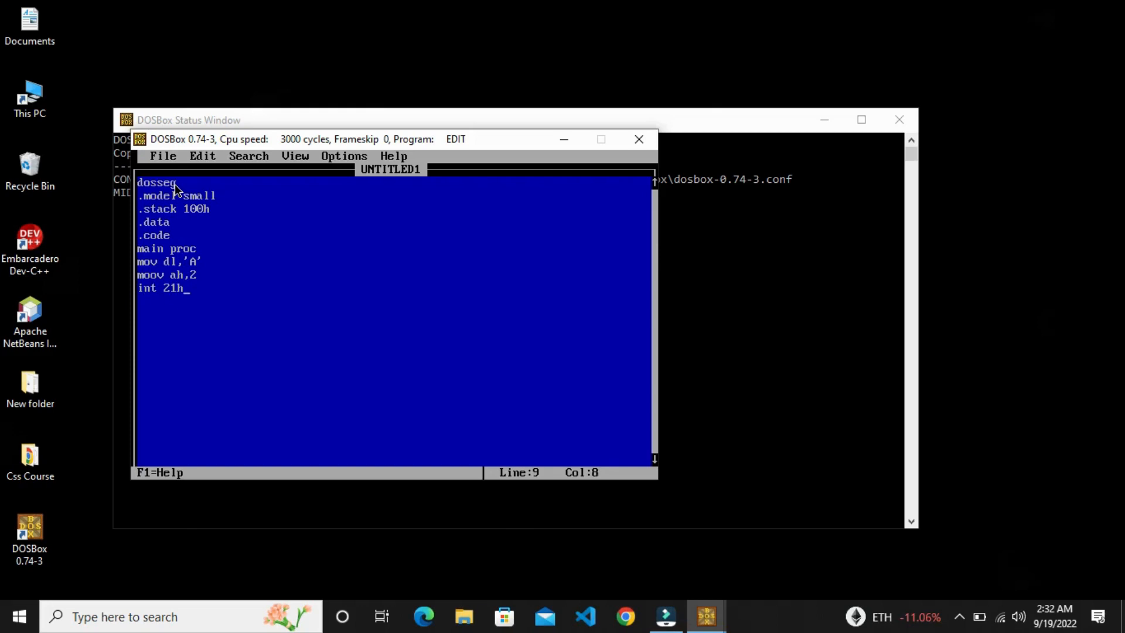
key(enter)
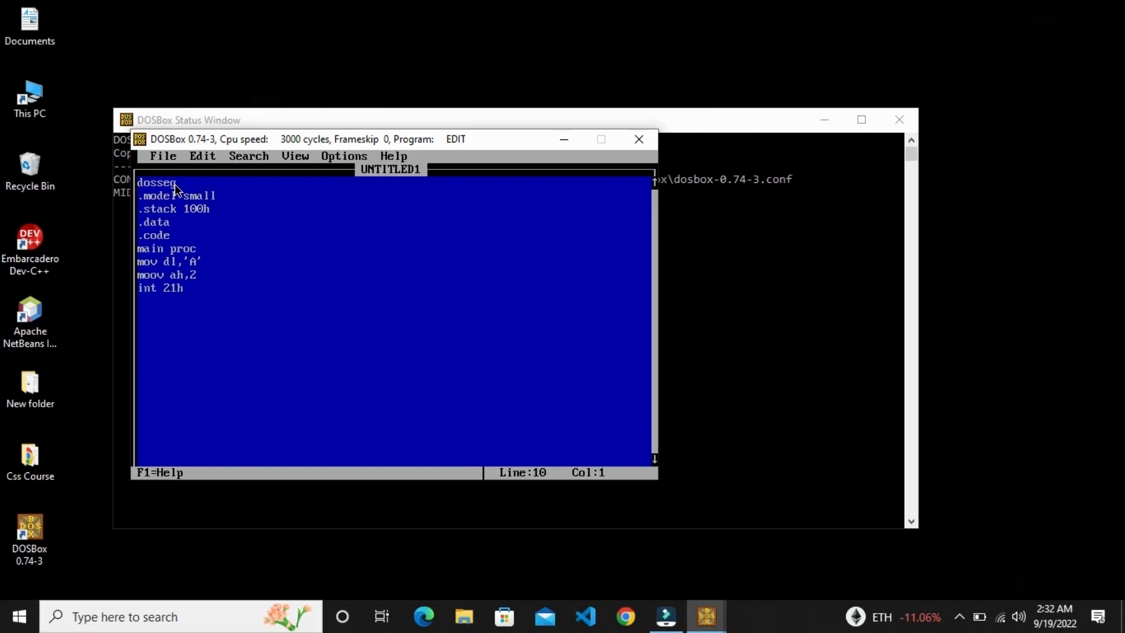
Write the block printing 'f': mov dl,'f', mov ah,2, int 21h.
text(mov)
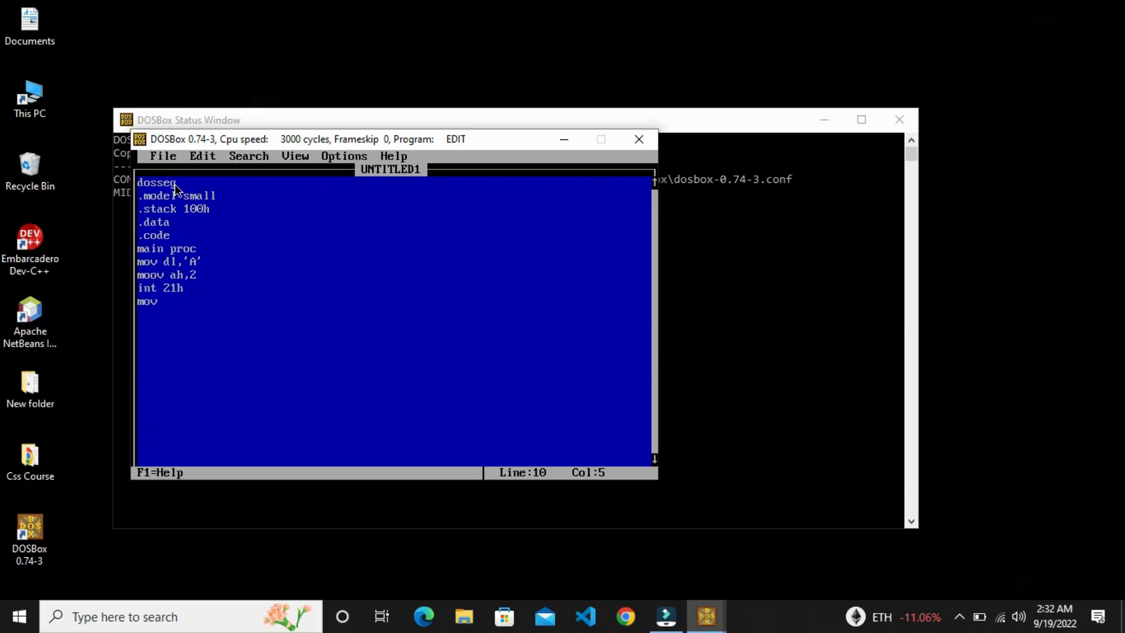
text(dl')
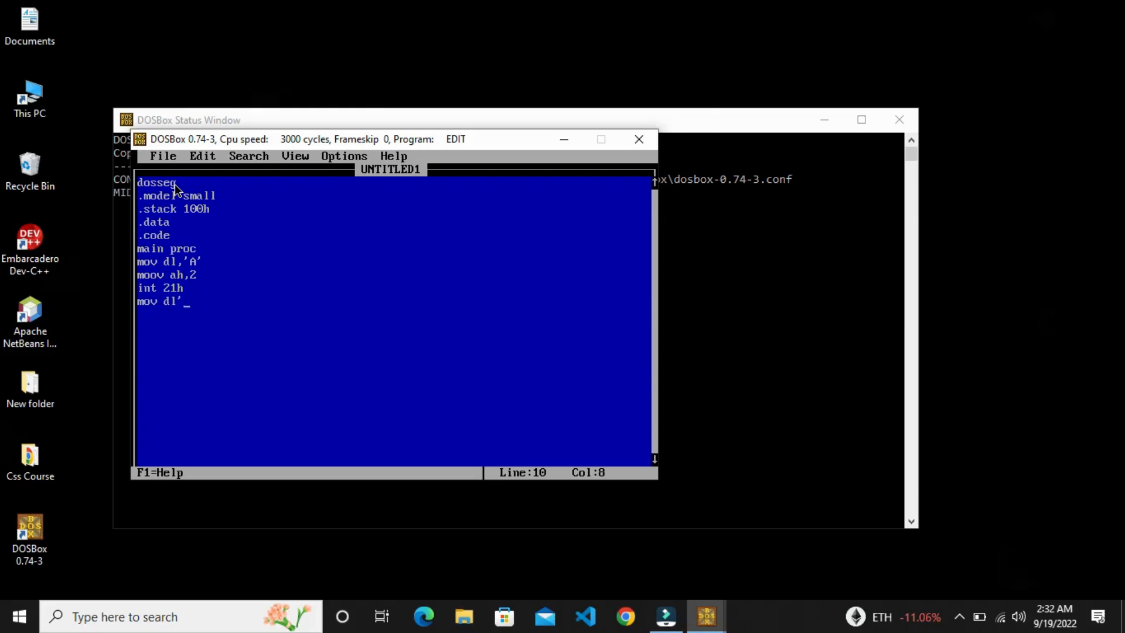
text(')
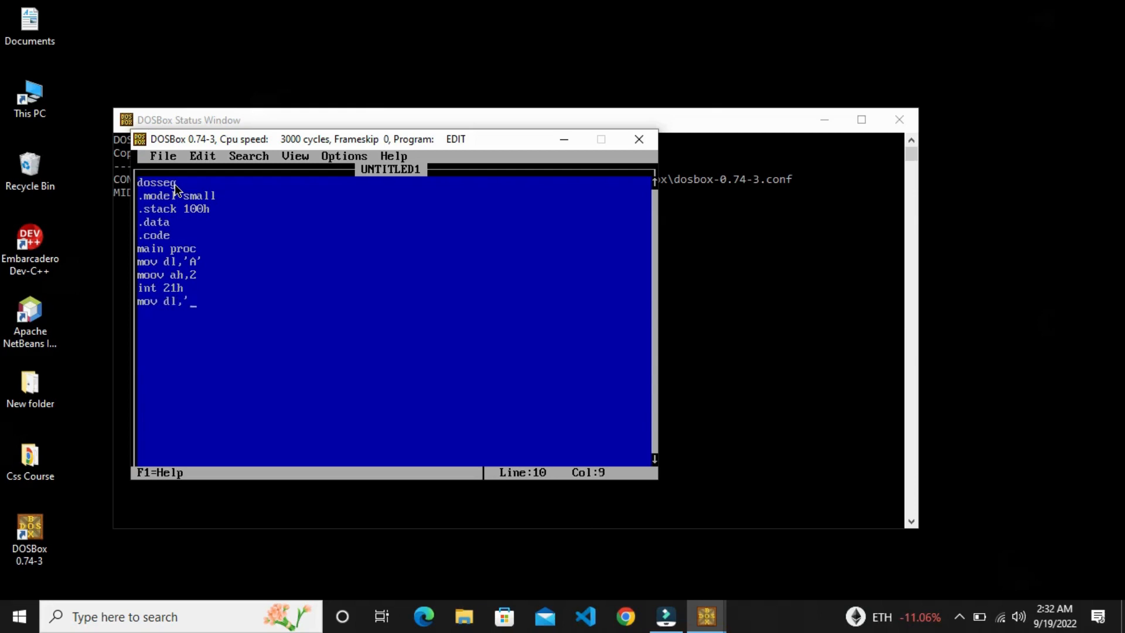
text(F)
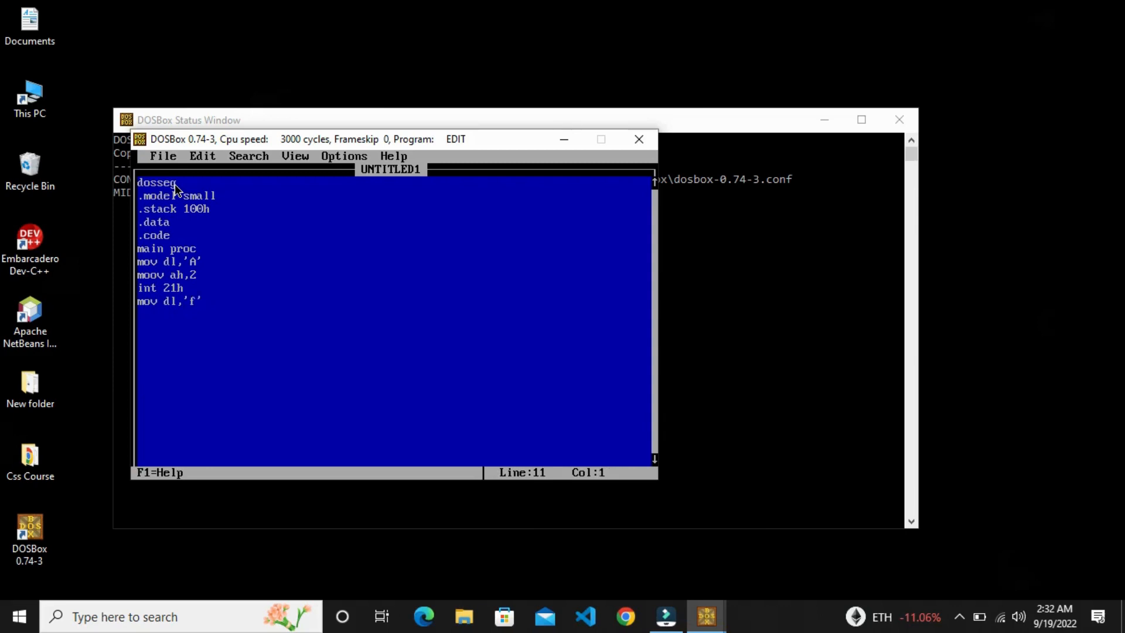
text(mov ah,2)
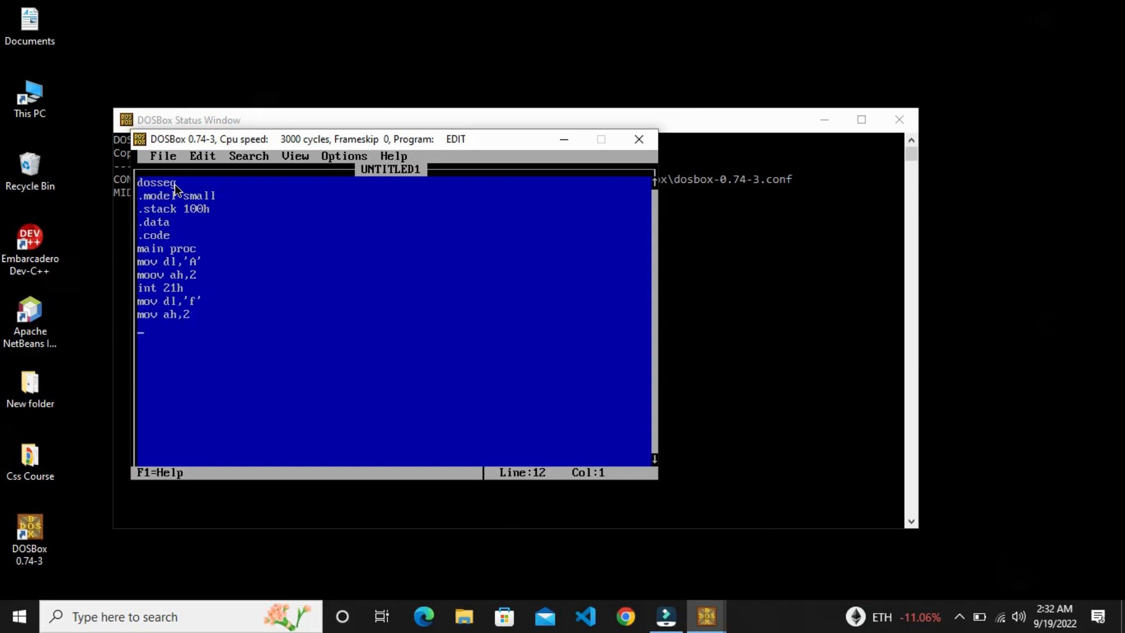
text(int)
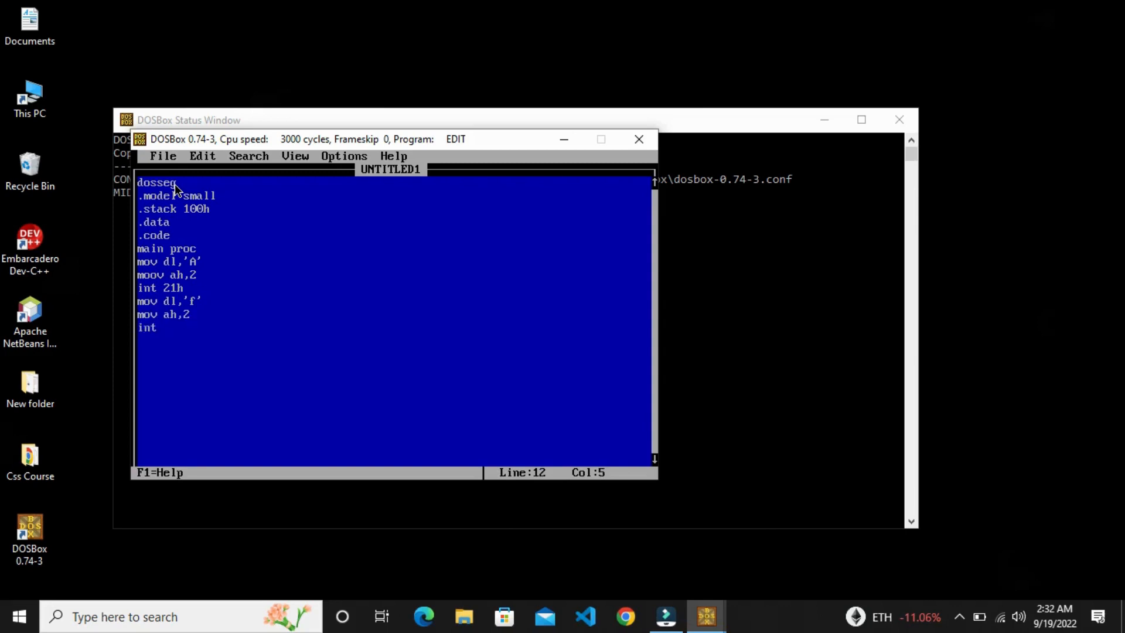
text(21h)
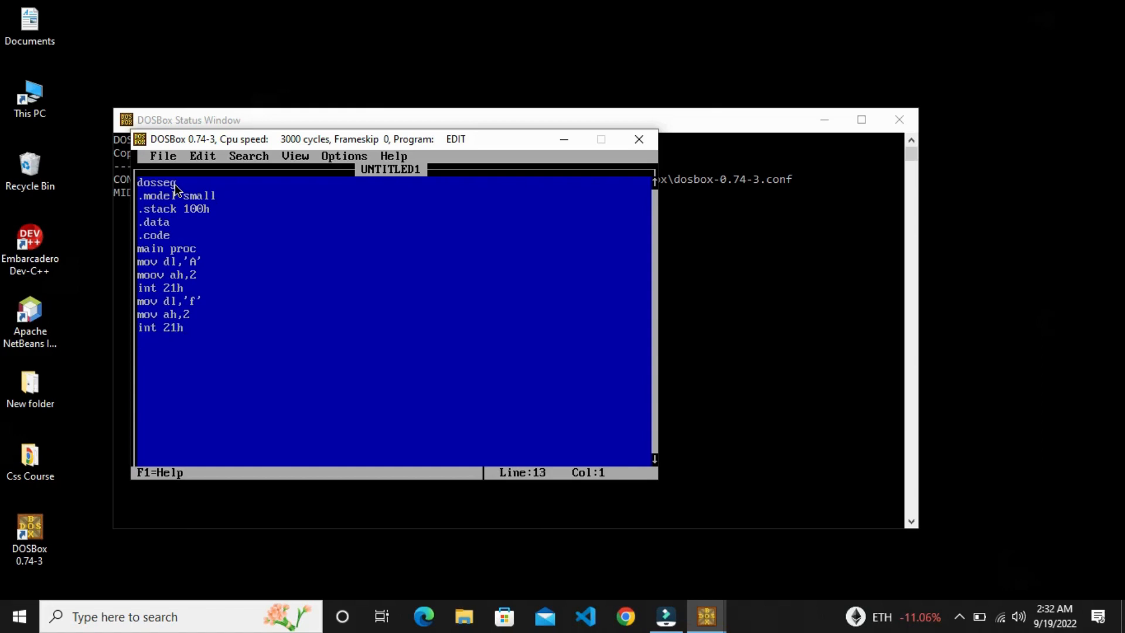
key(enter)
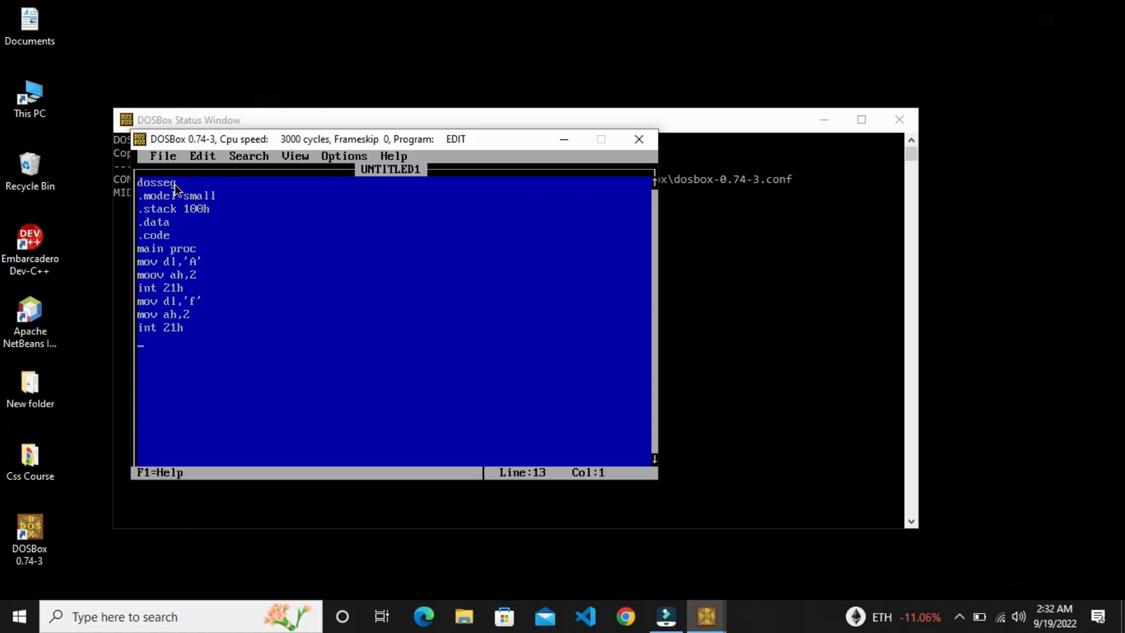
Write the block printing 'n': mov dl,'n', mov ah,2, int 21h.
text(mov dl)
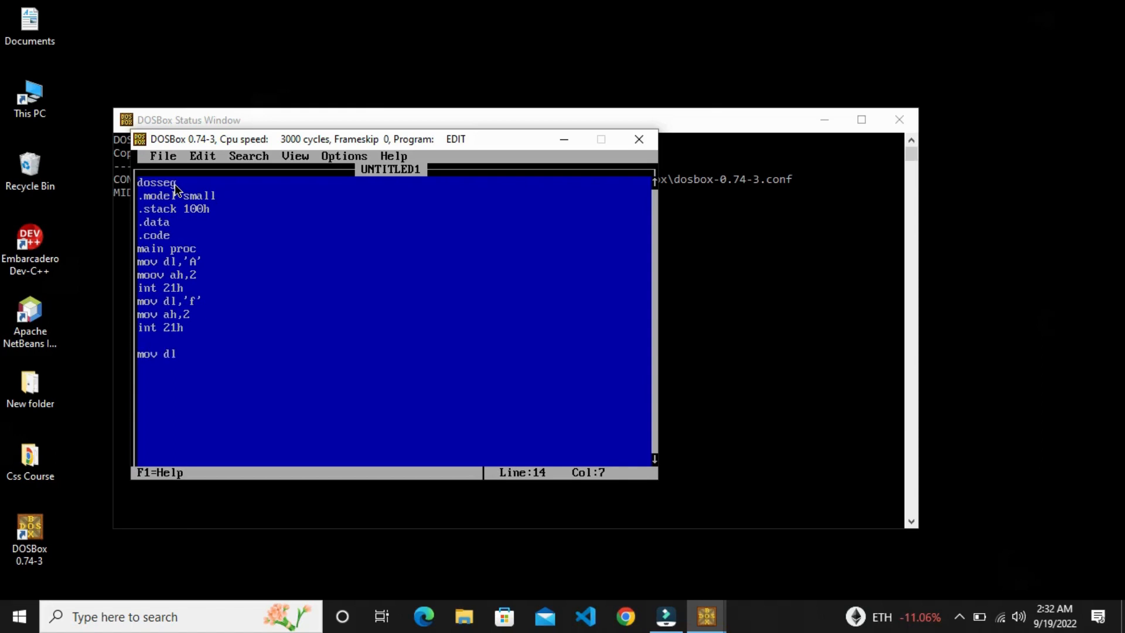
text(,)
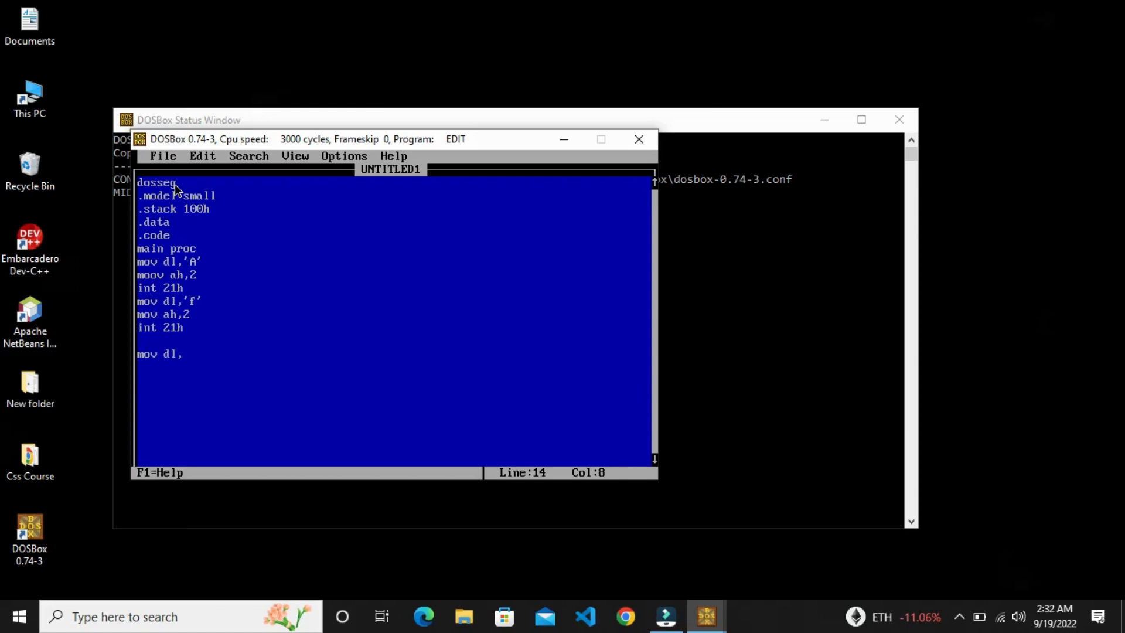
text('n)
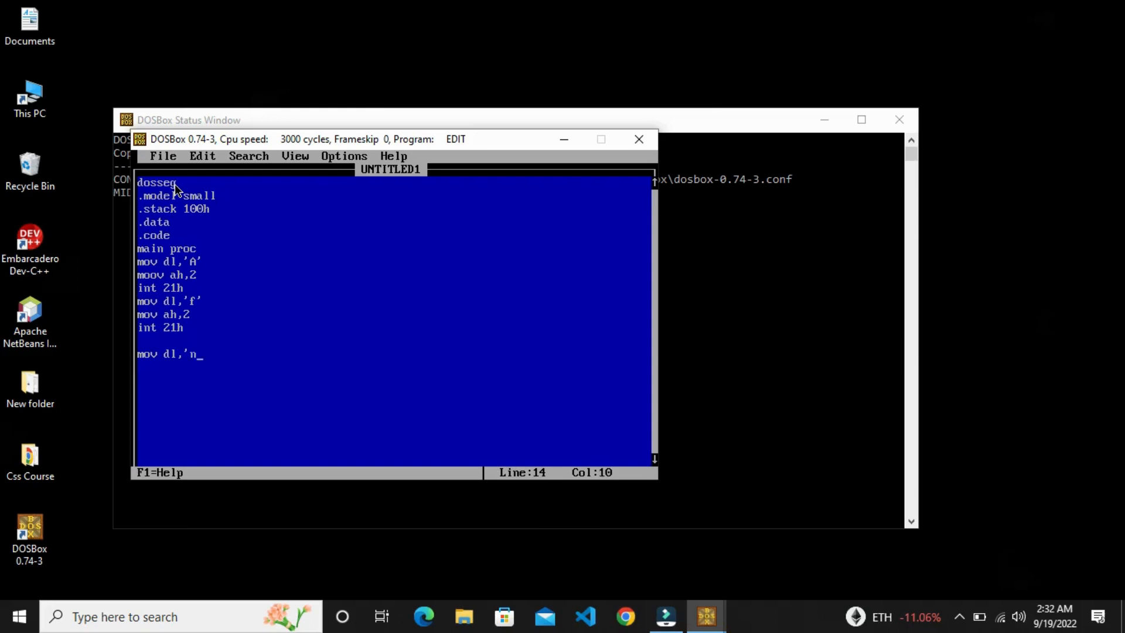
key(enter)
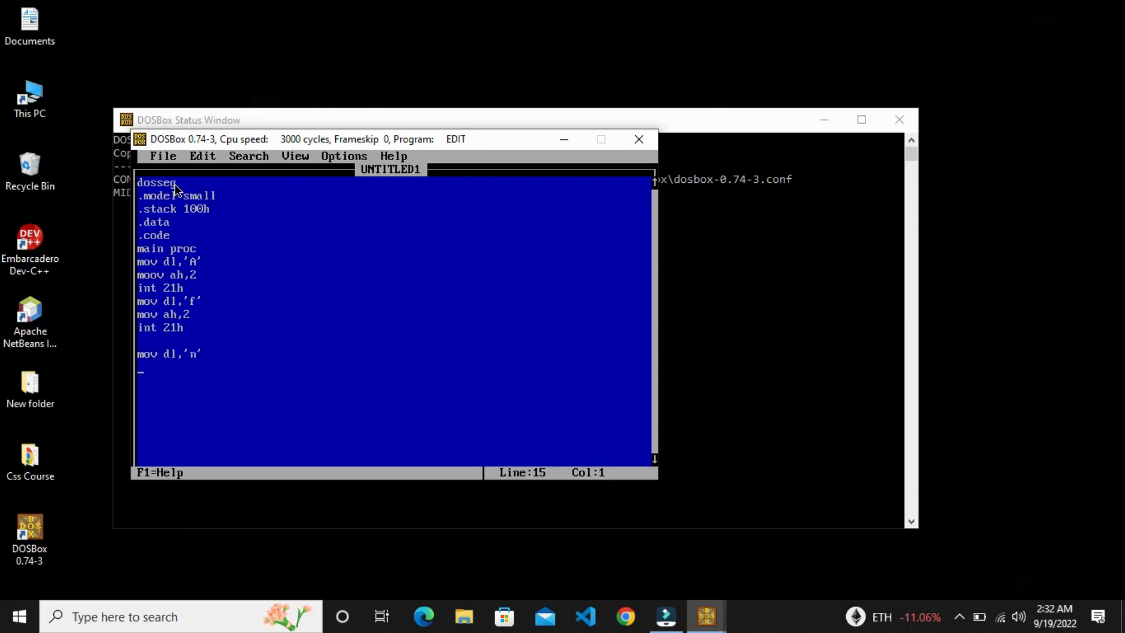
text(mov ah,2)
click(393, 380)
text(int 21h)
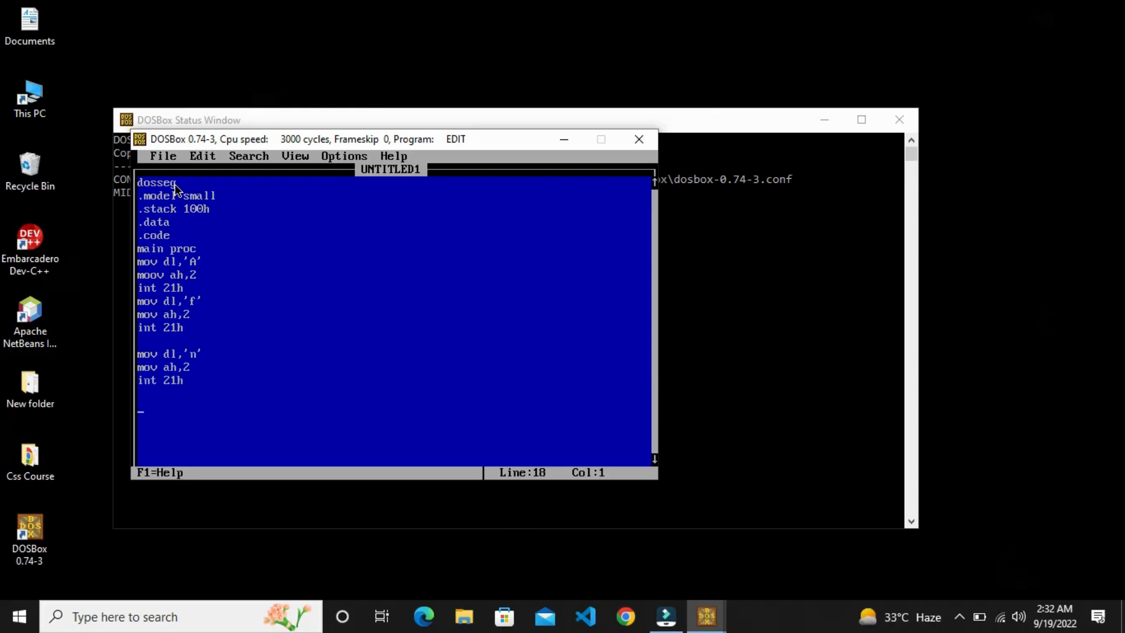
Write the block printing 'a': mov dl,'a', mov ah,2, int 21h.
text(mov a)
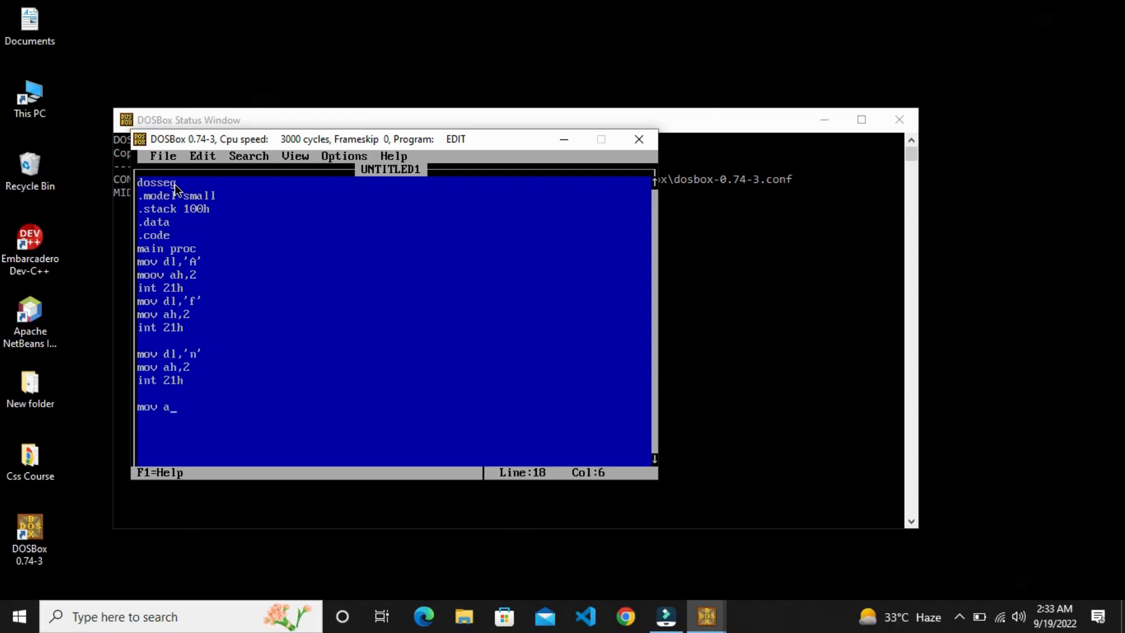
text(dl')
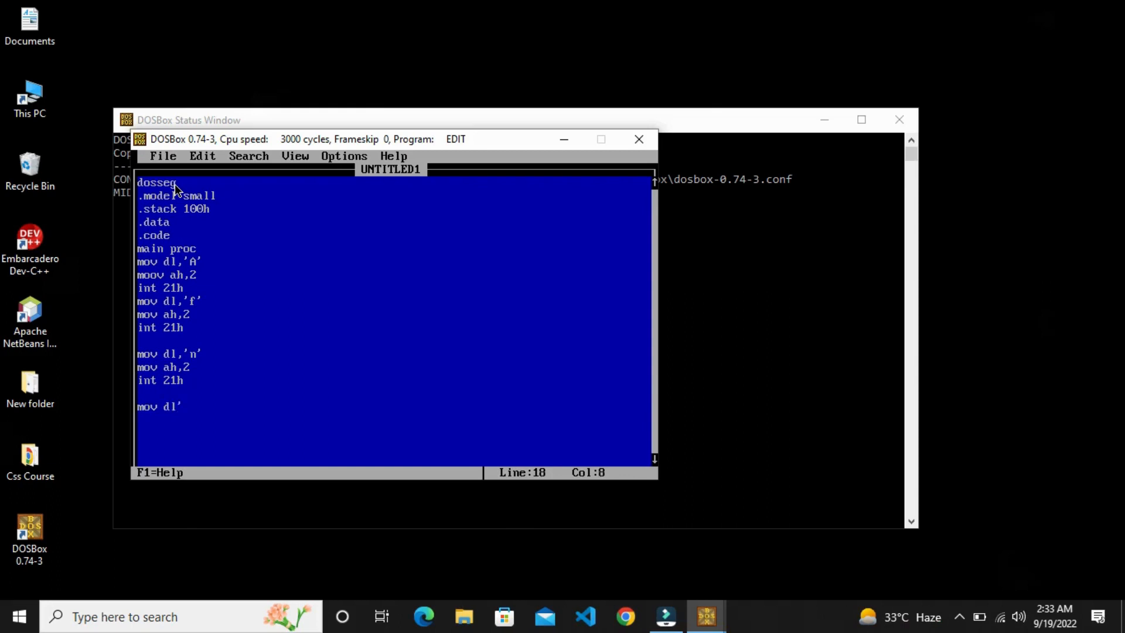
text(,)
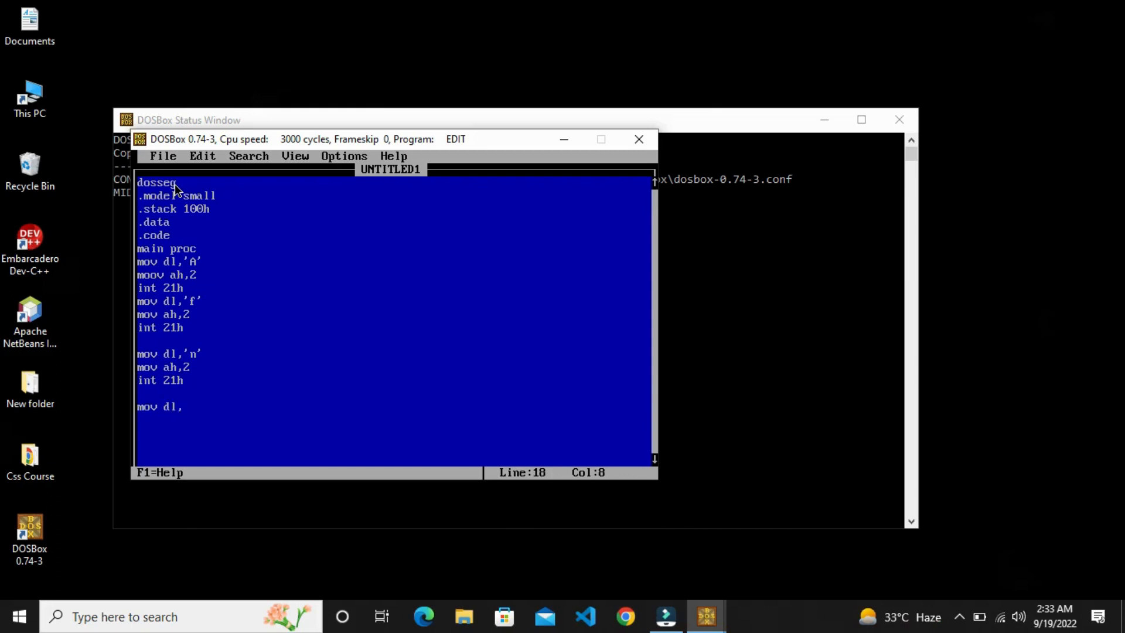
text(')
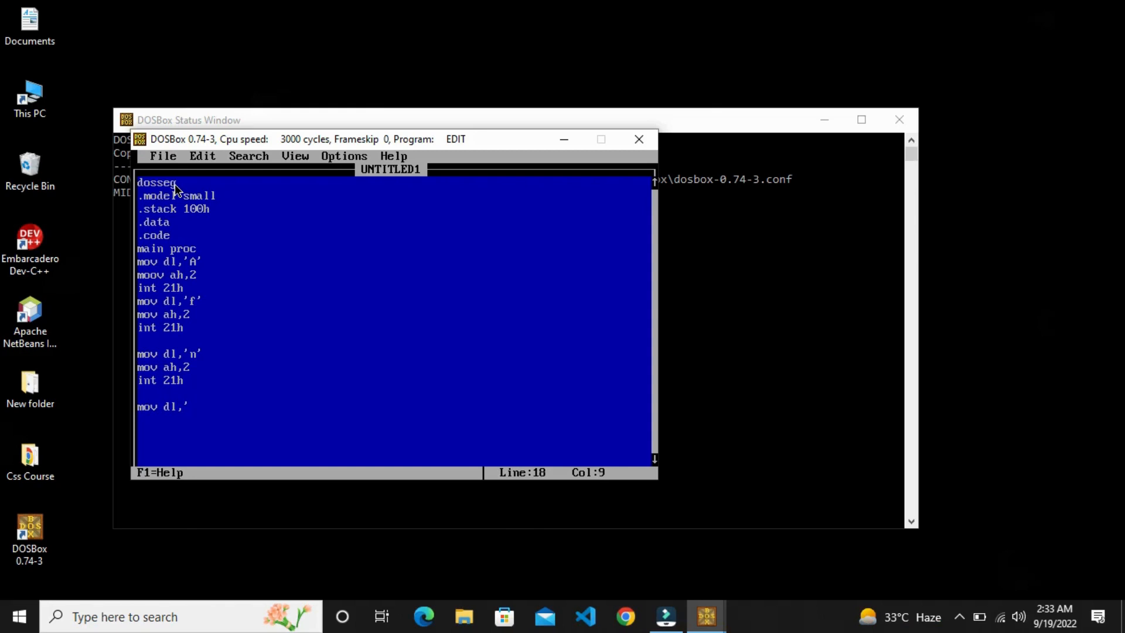
text(a')
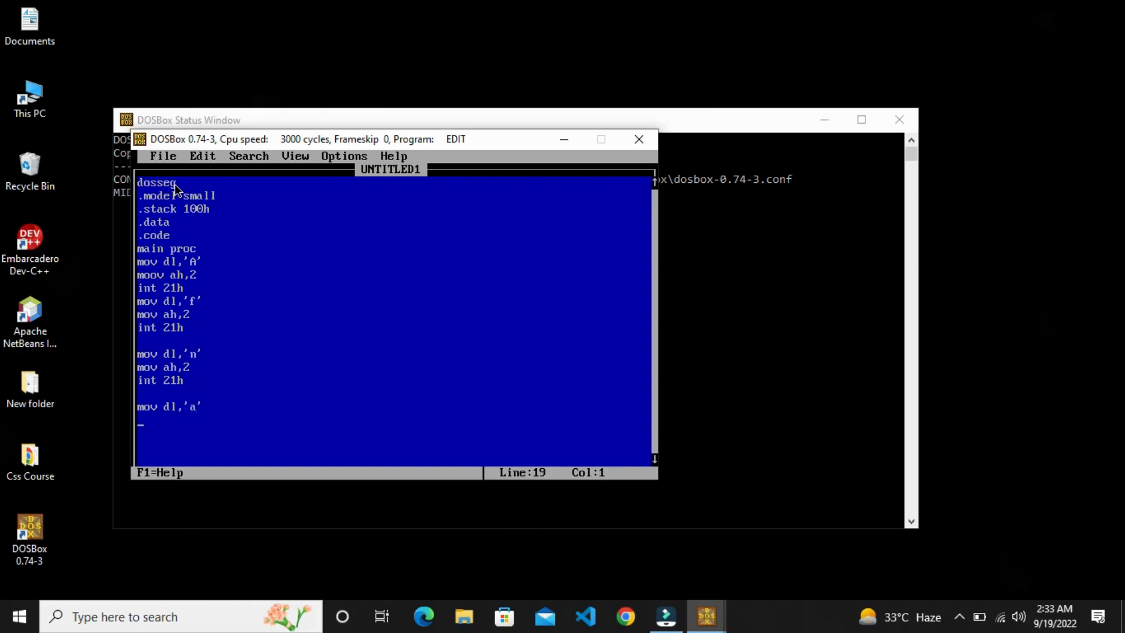
text(mov ah,)
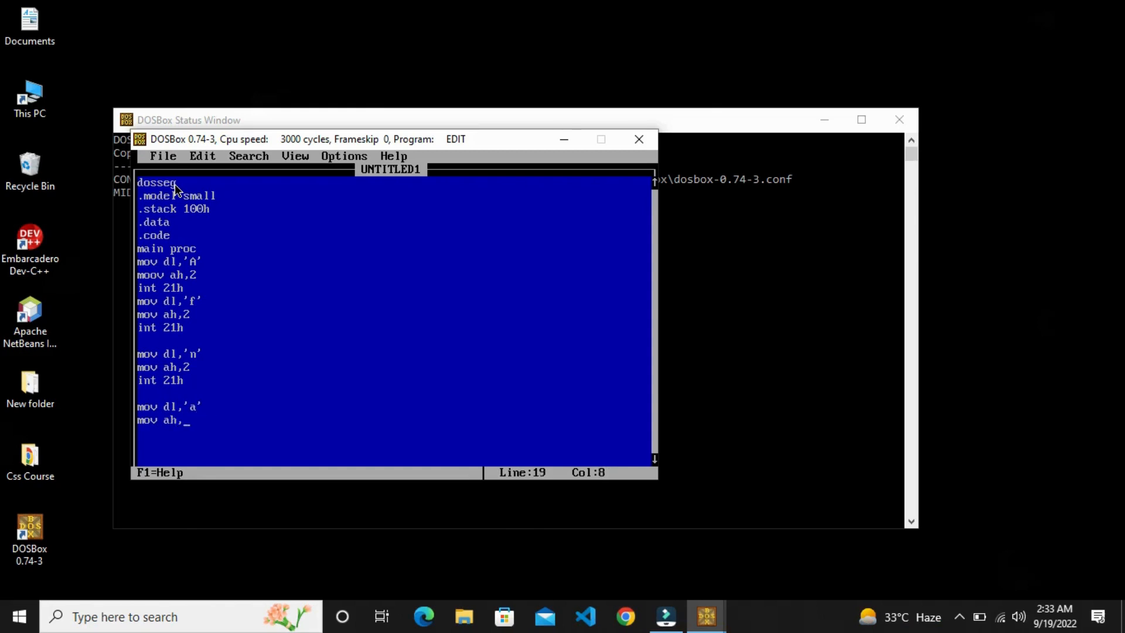
text(2)
click(392, 433)
text(int 21h)
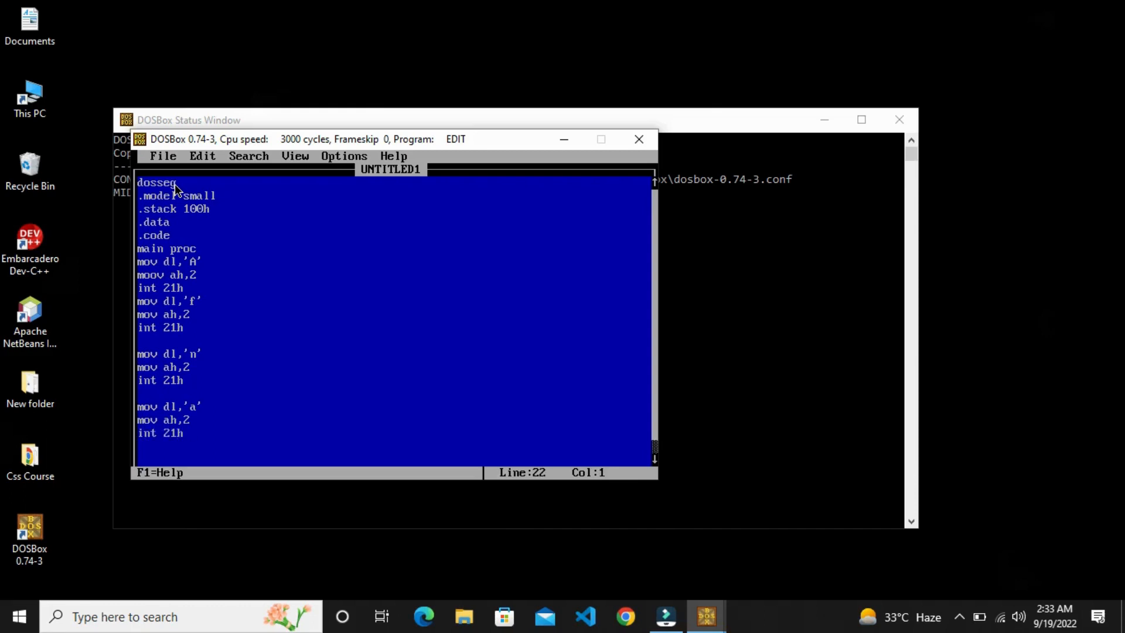
Write the final block printing 'n': mov dl,'n', mov ah,2, int 21h.
text(mov d)
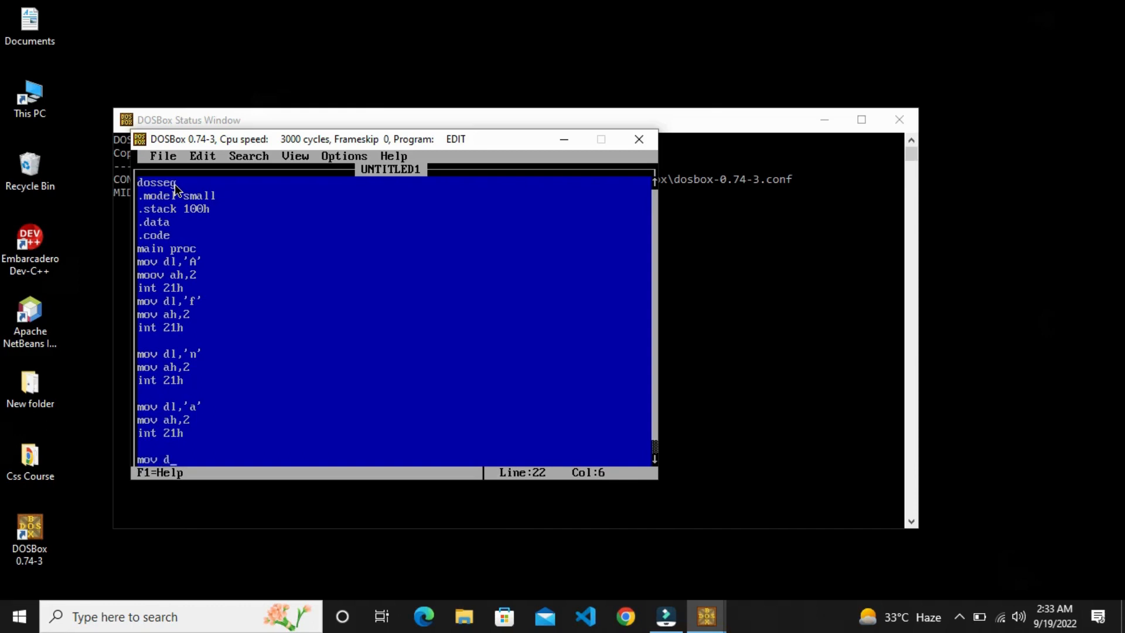
text(l.)
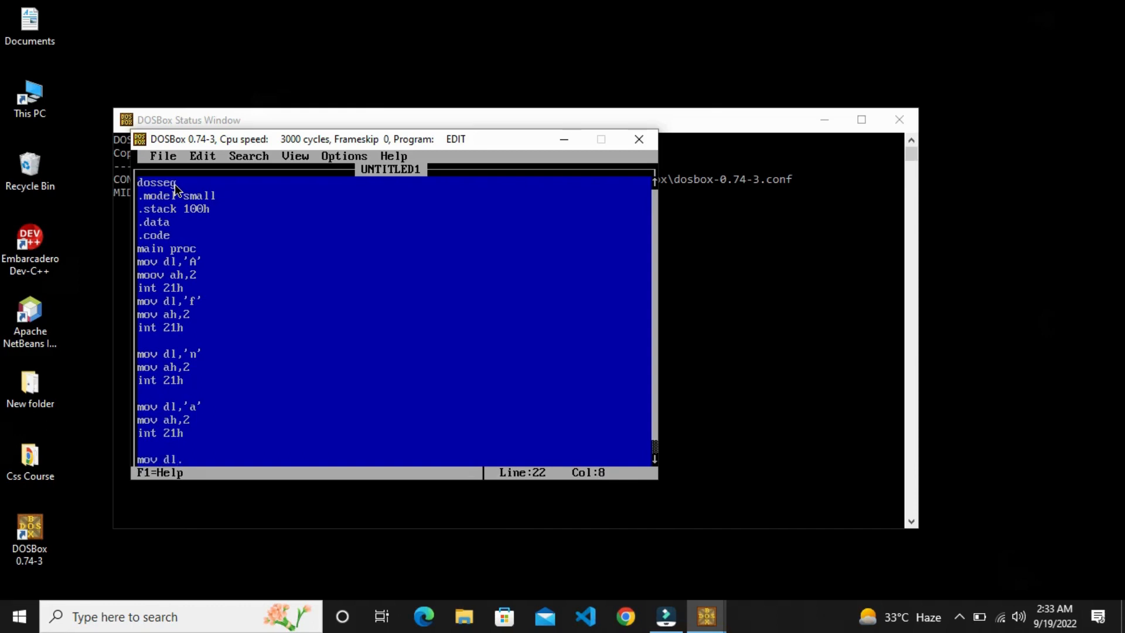
text(')
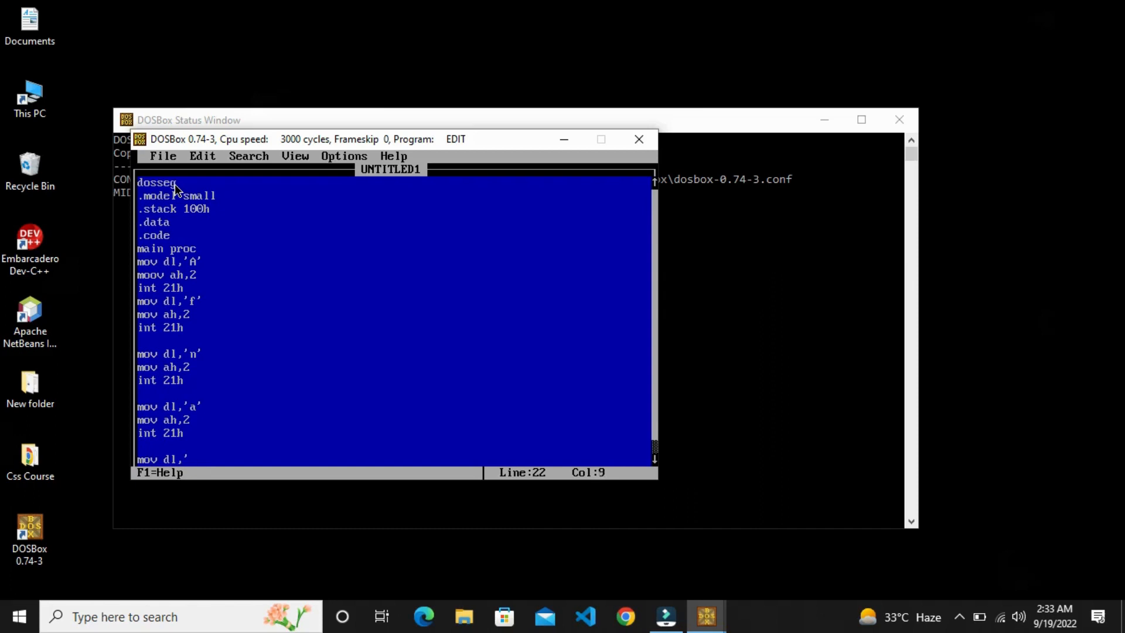
text(n')
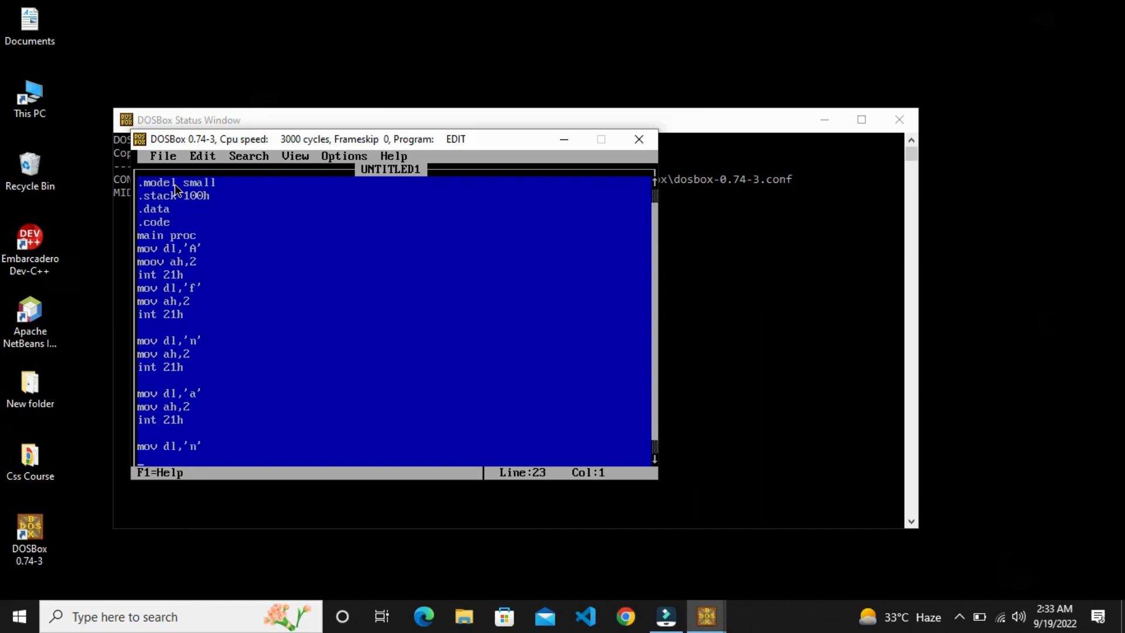
text(mov ah,2)
text(int 21h)
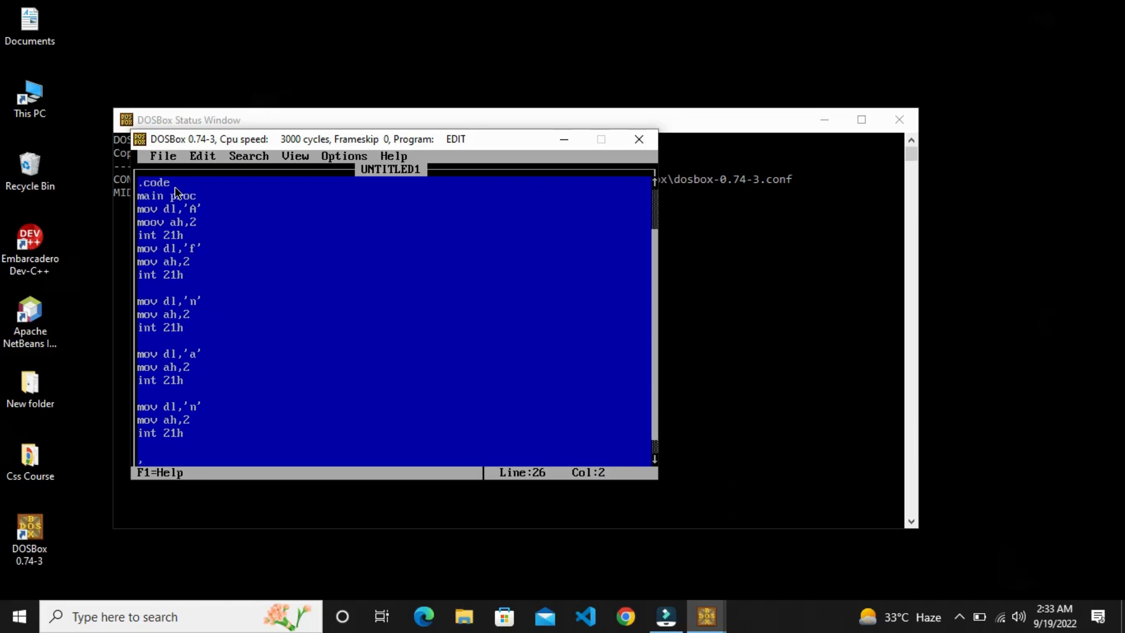
End the program with mov ah,4ch, int 21h, main endp and end main.
text(mov ah)
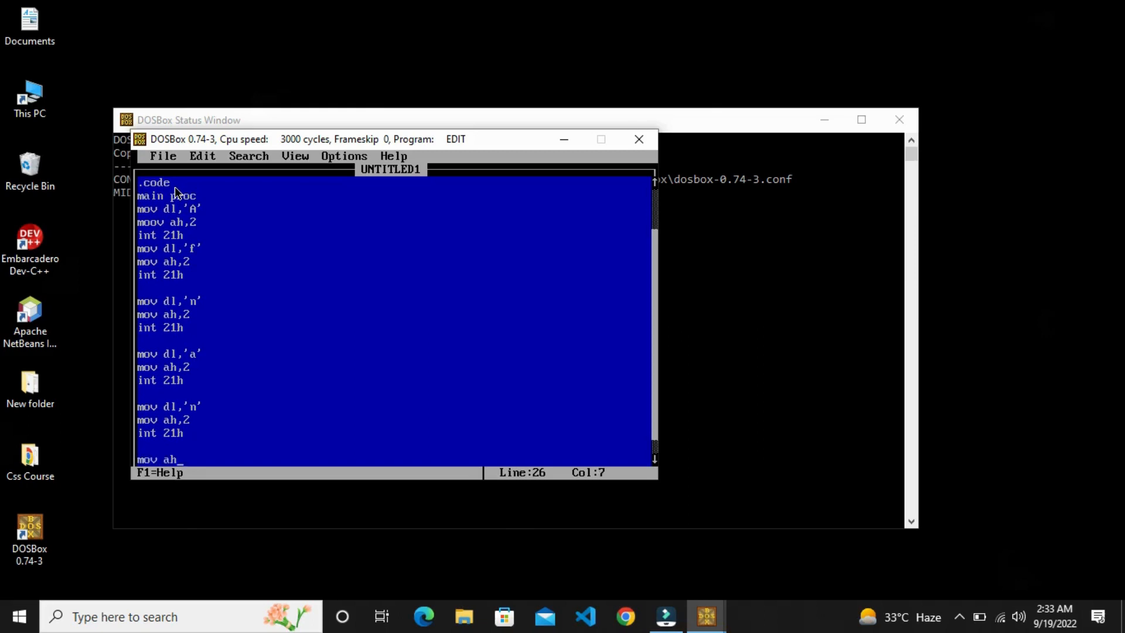
text(,)
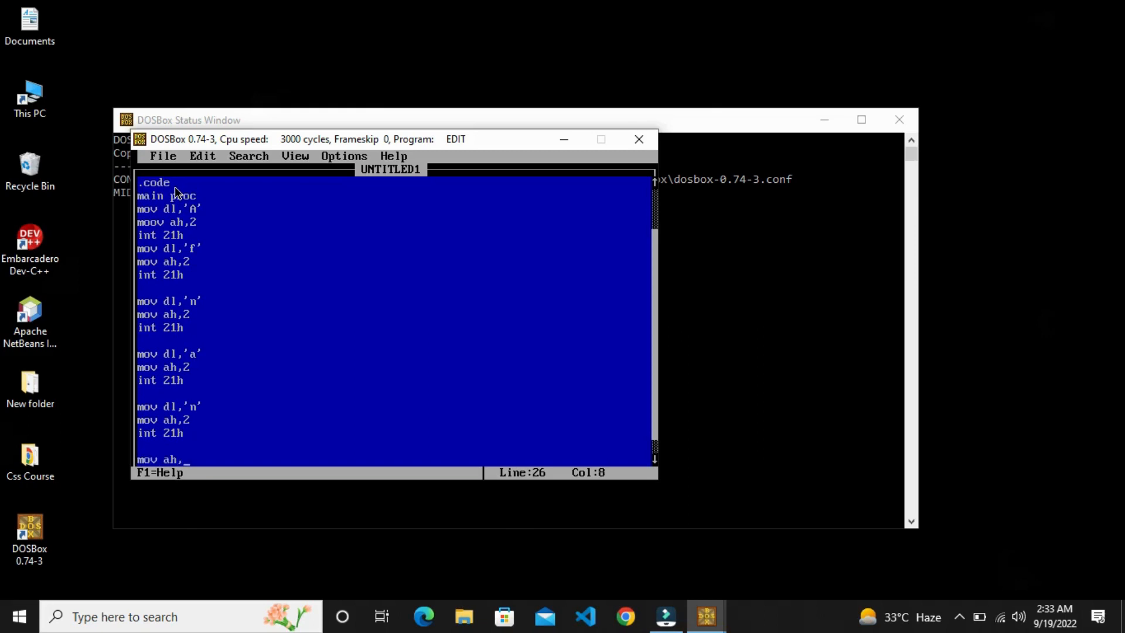
text(mov ah,4ch)
text(int 21h)
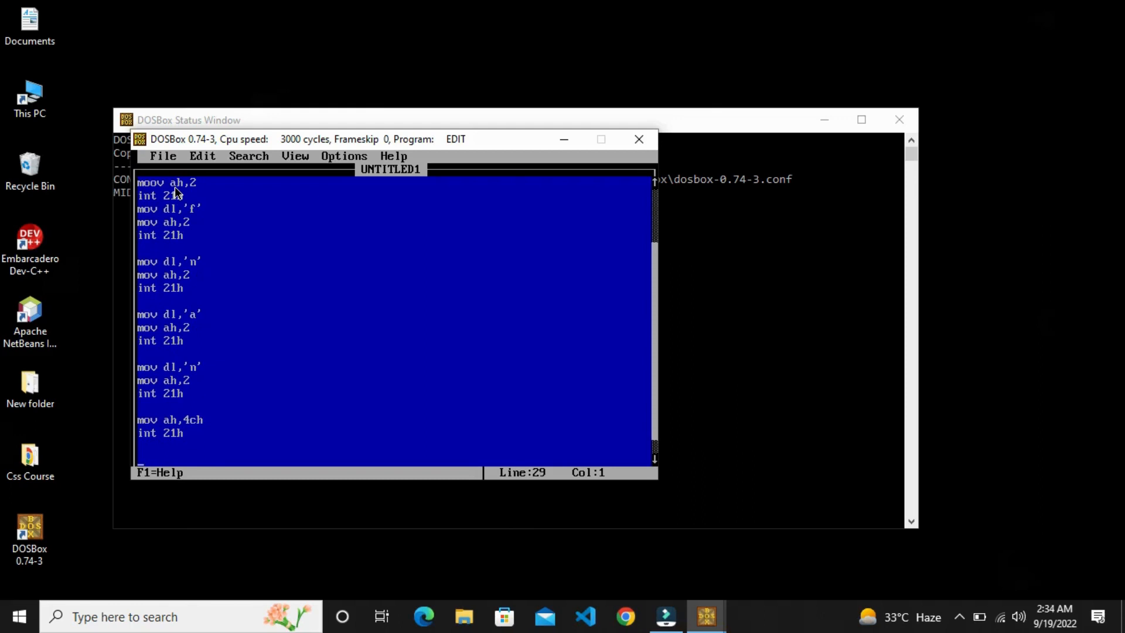
text(main)
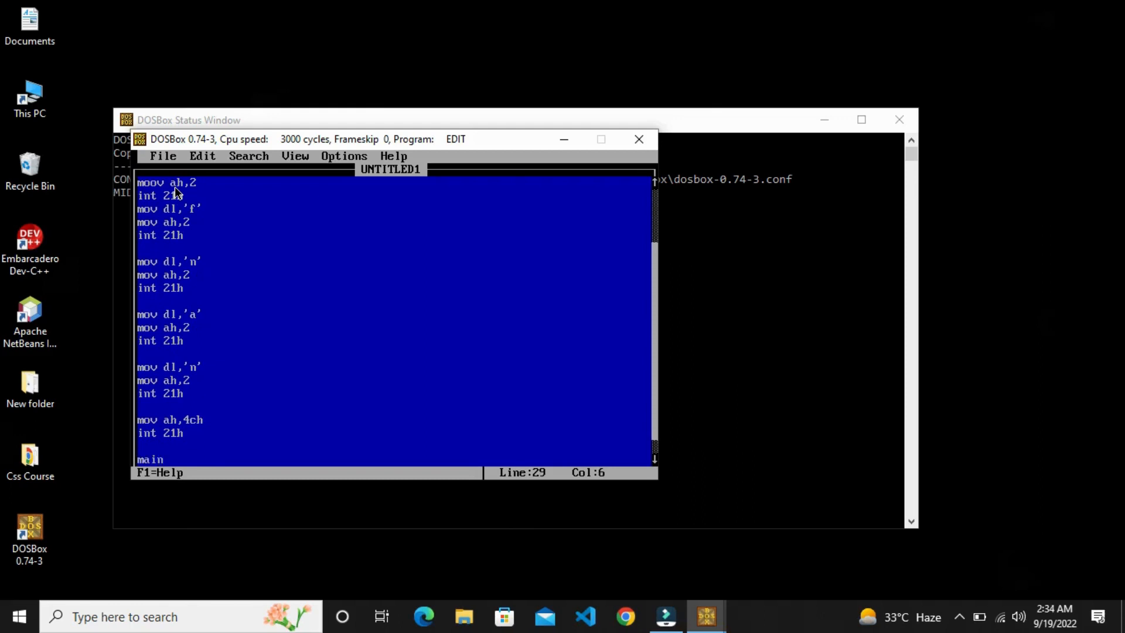
key(down)
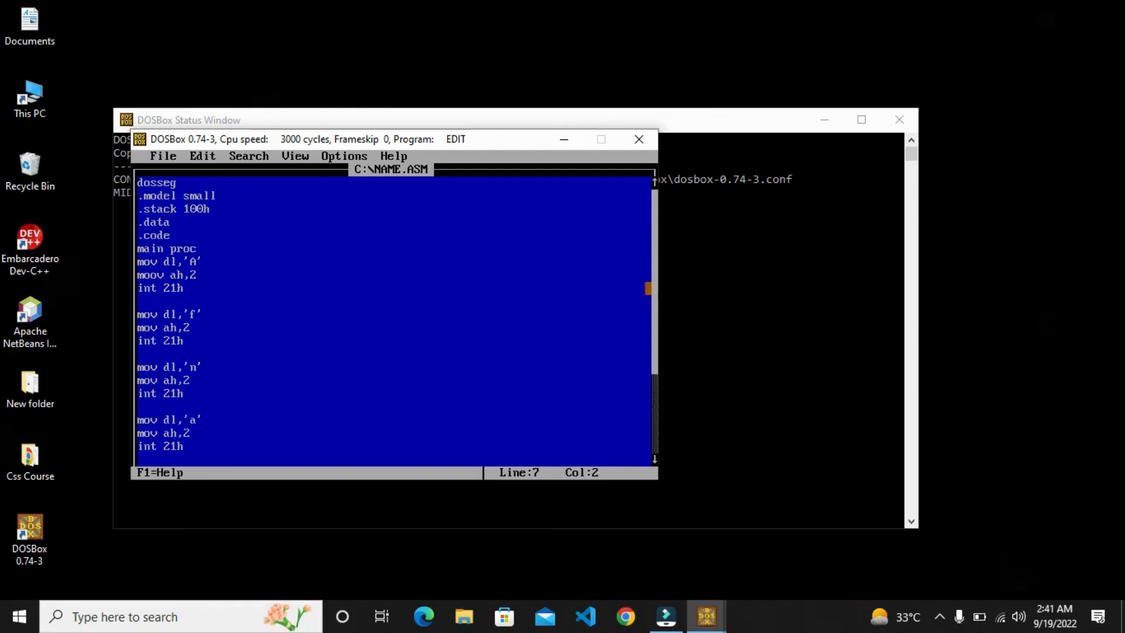
scroll(down, 3)
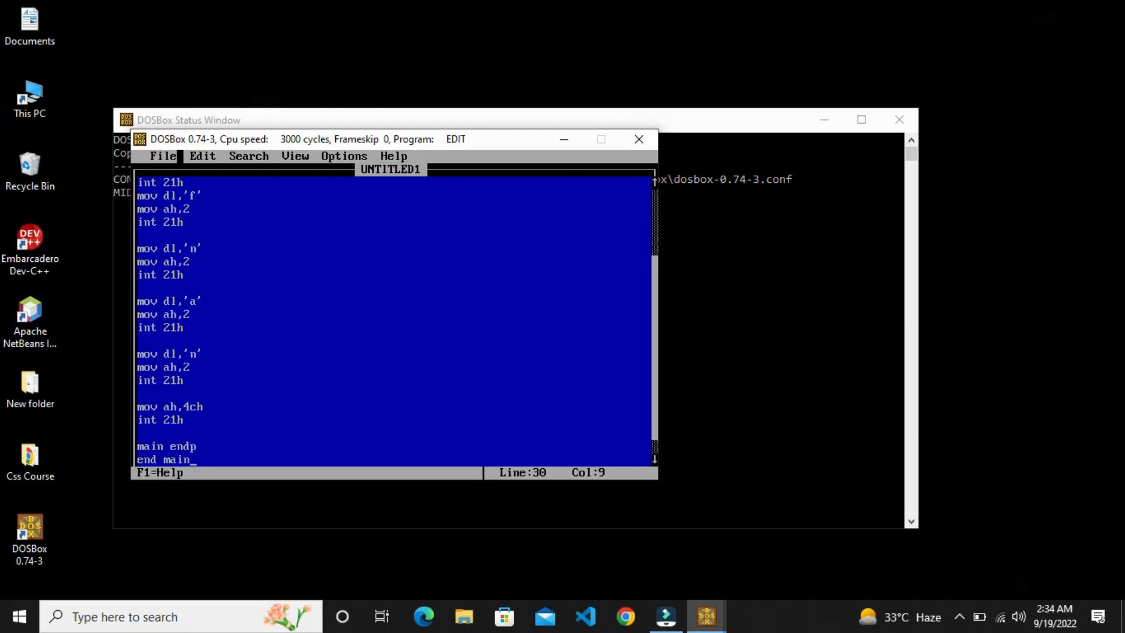
Save the source through File > Save As as Name.ASM on drive C.
click(163, 156)
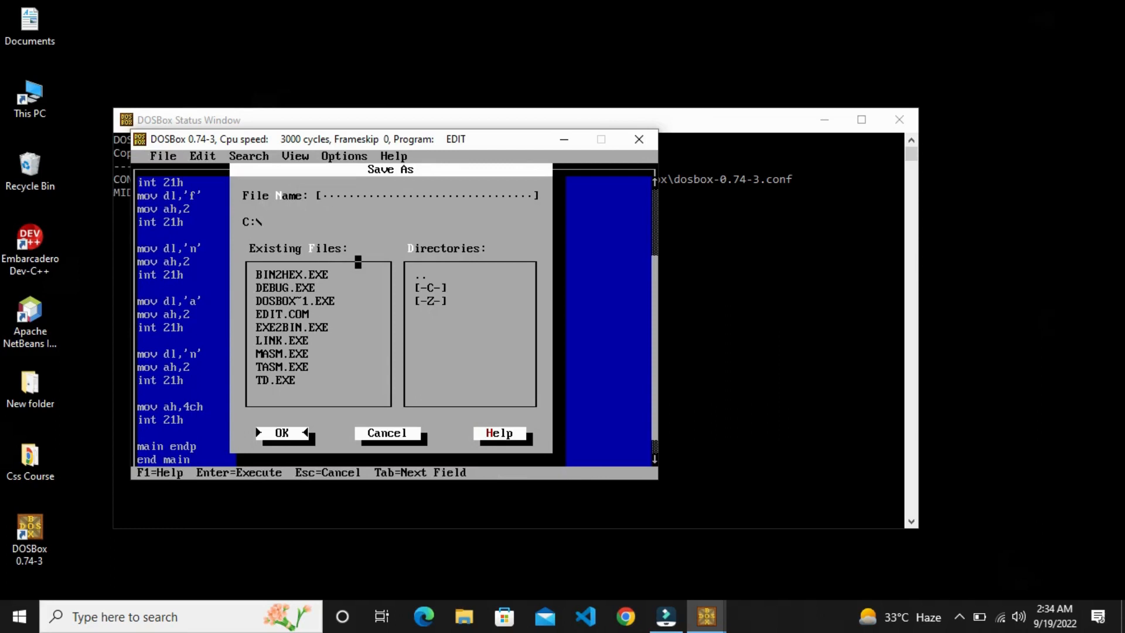
text(Name)
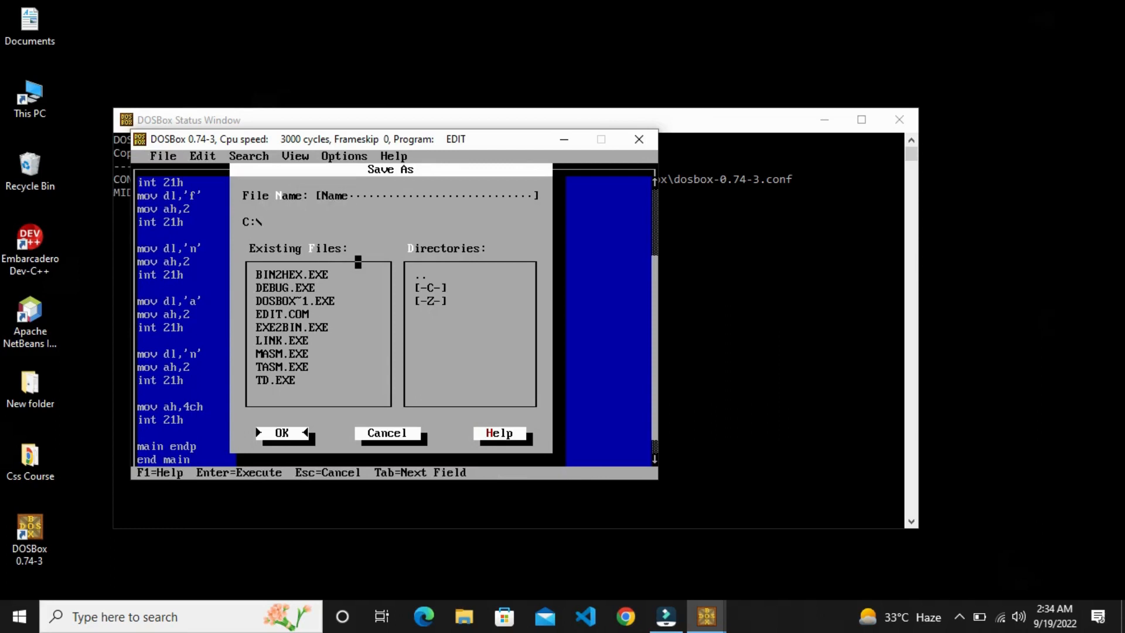
text(.ASM)
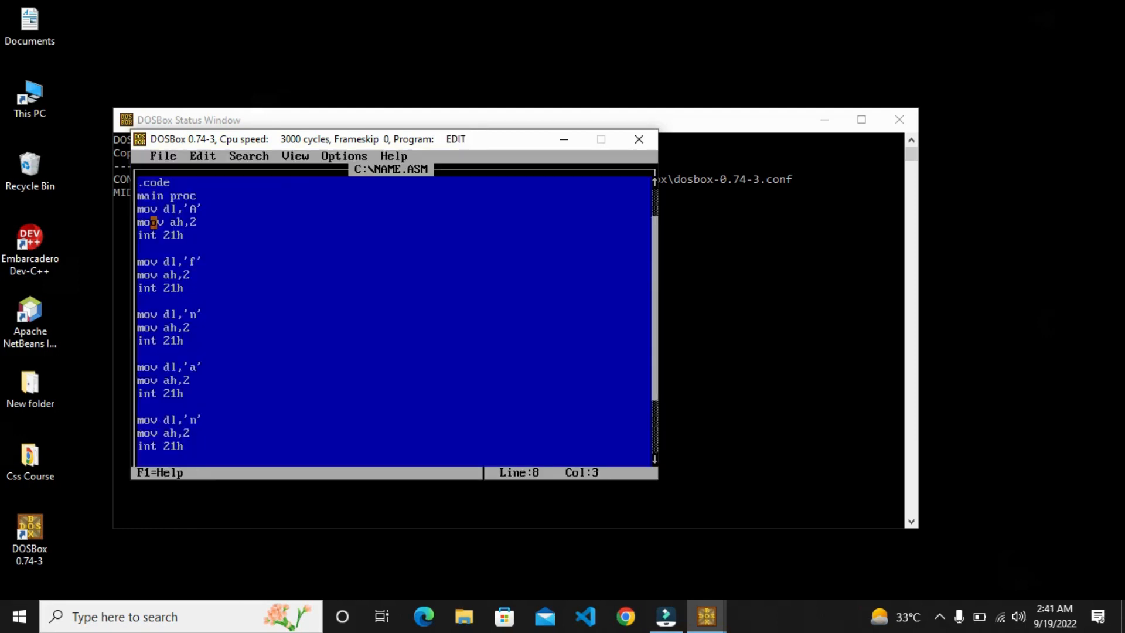
Correct 'moov' to mov ah,2 on line 8, save and exit EDIT to the prompt.
key(Left)
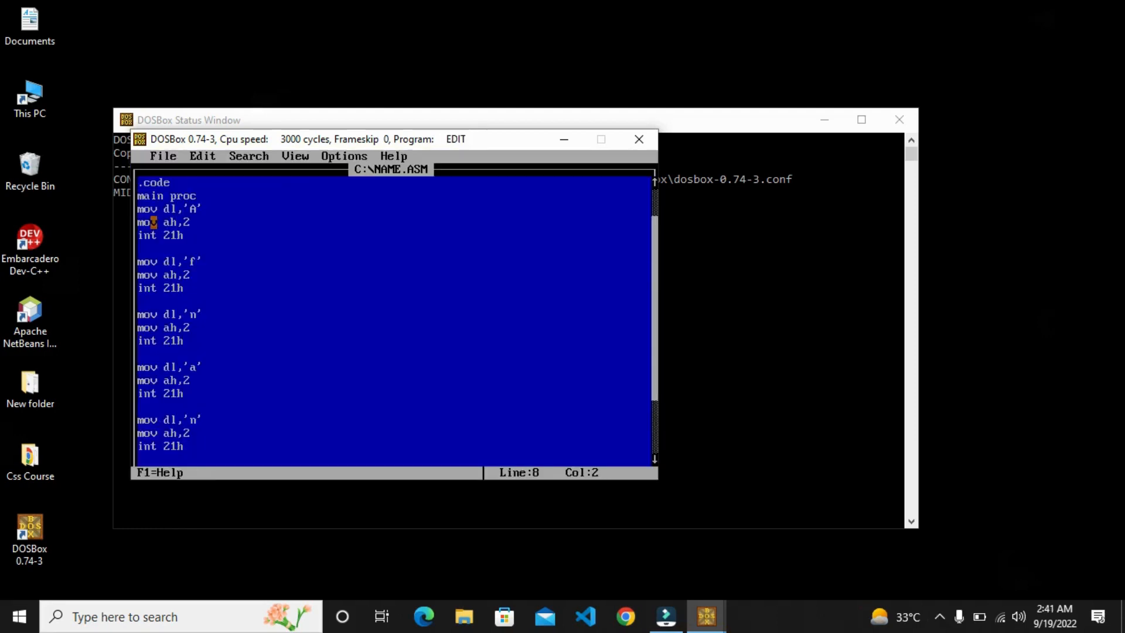
click(163, 156)
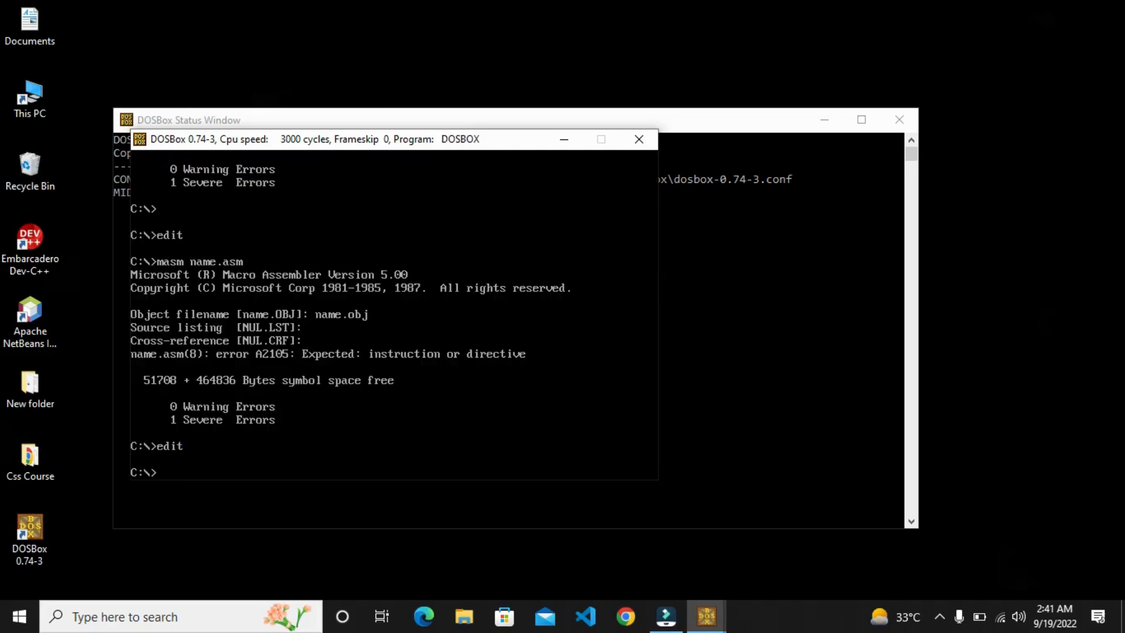
Run masm name.asm and accept the default object, listing and cross-reference names.
text(masm)
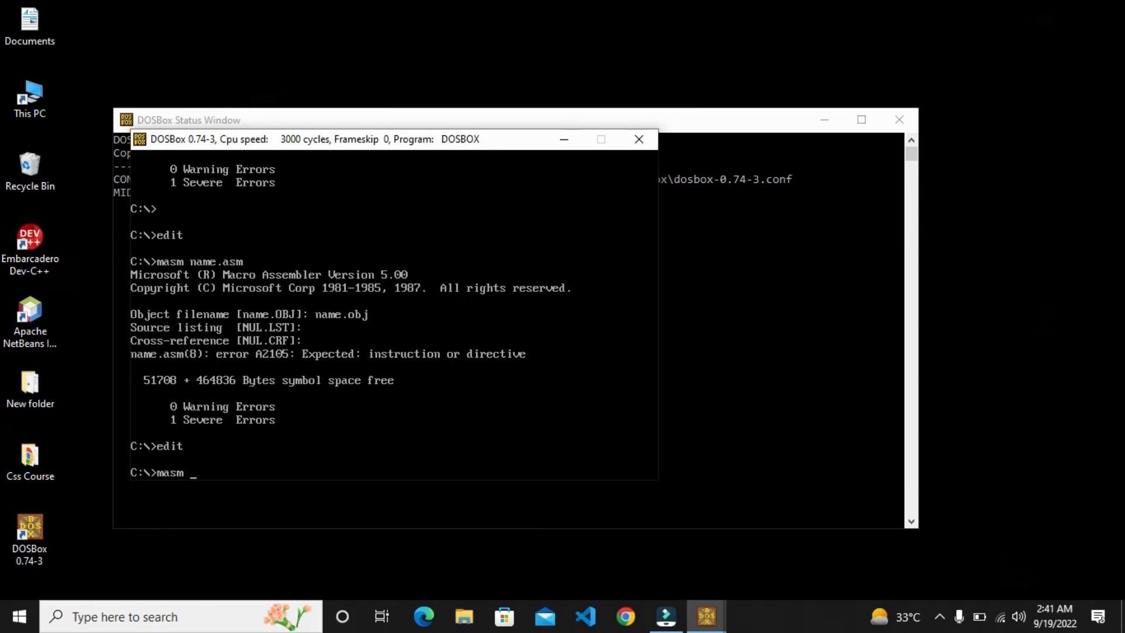
text(name)
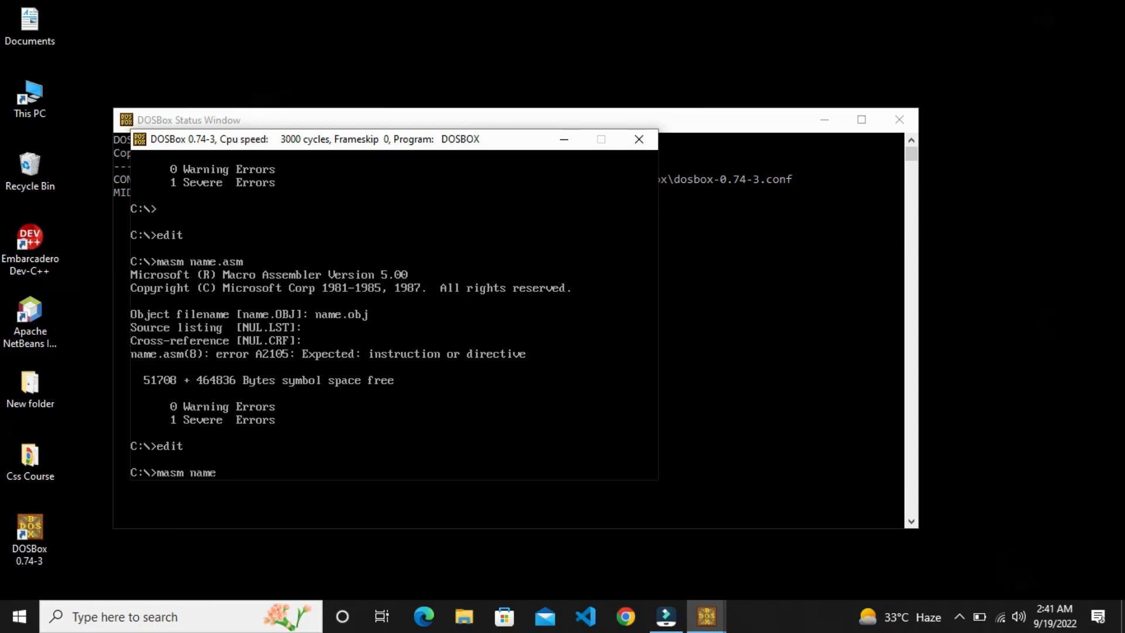
key(Backspace)
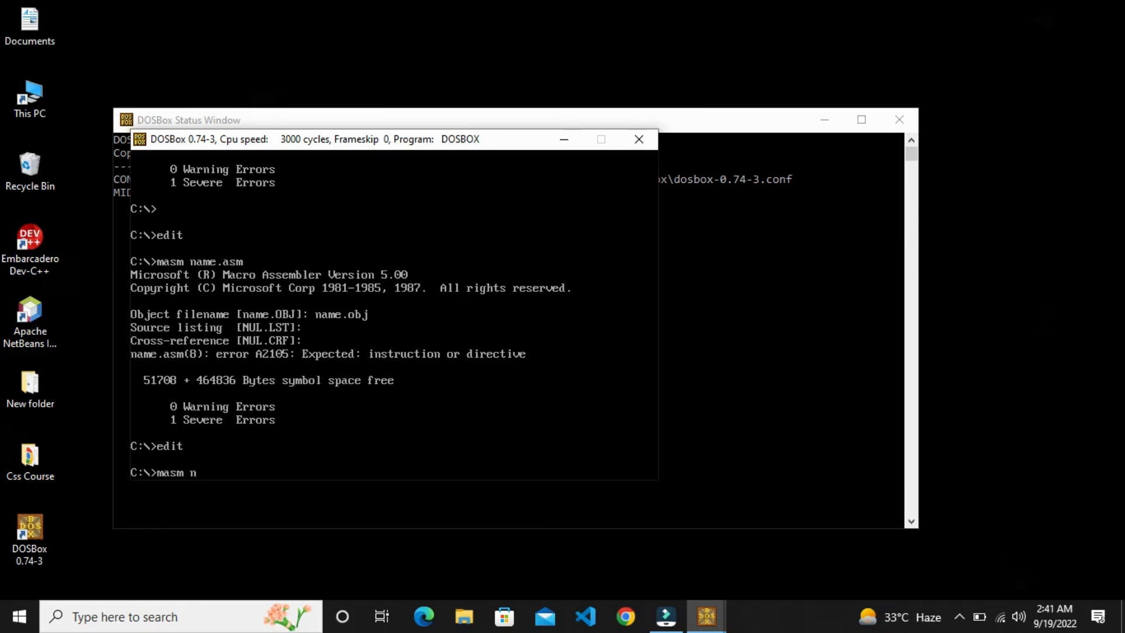
text(ame/)
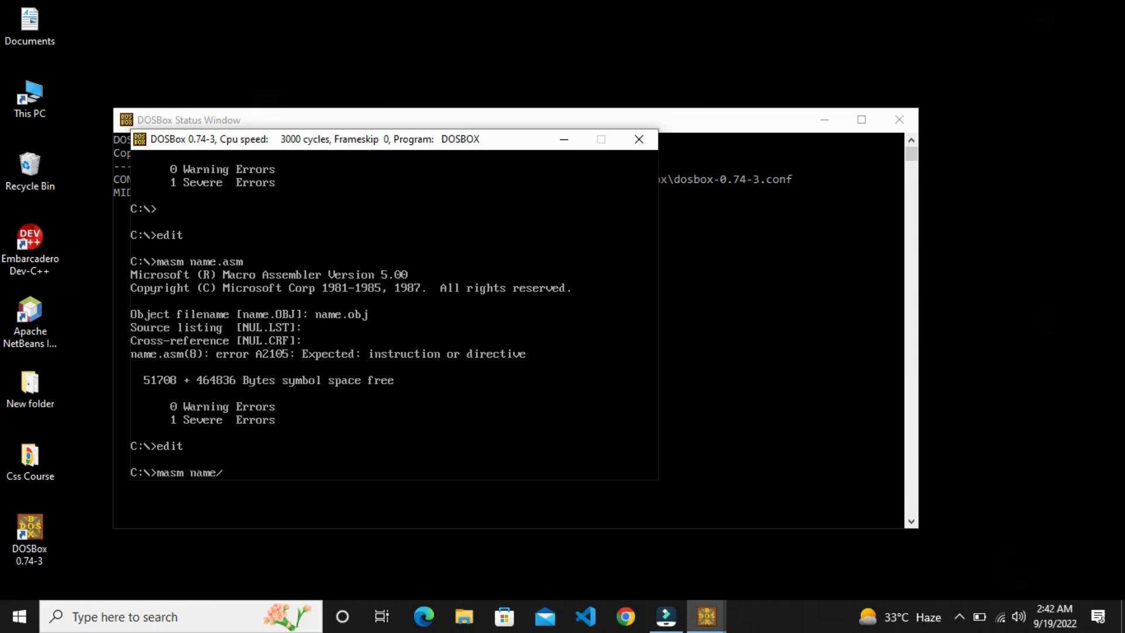
text(.as)
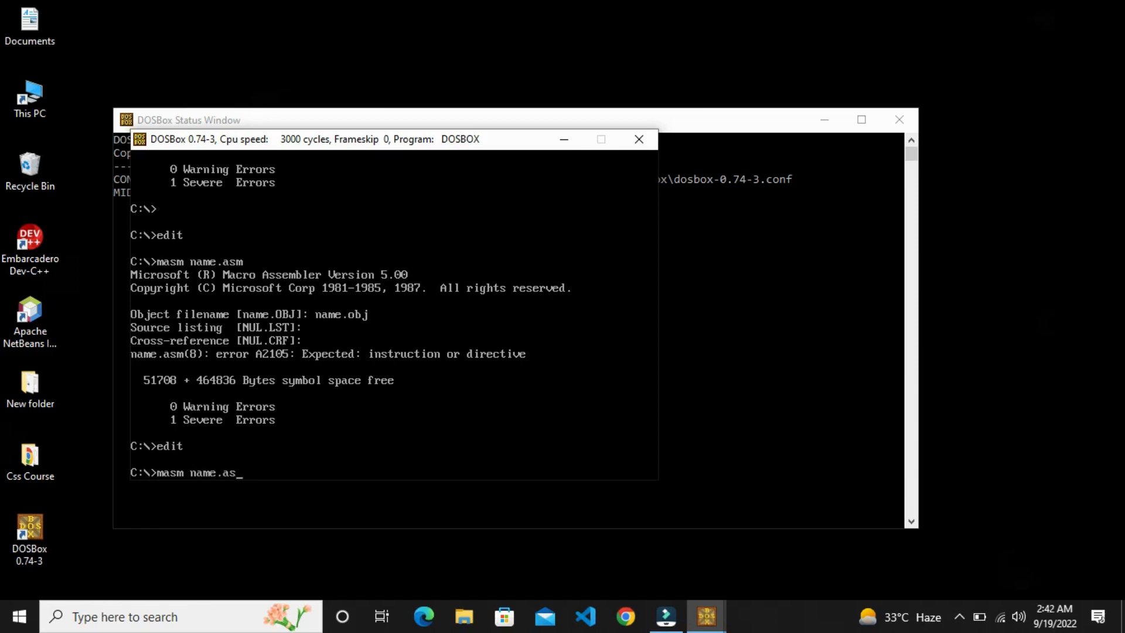
key(enter)
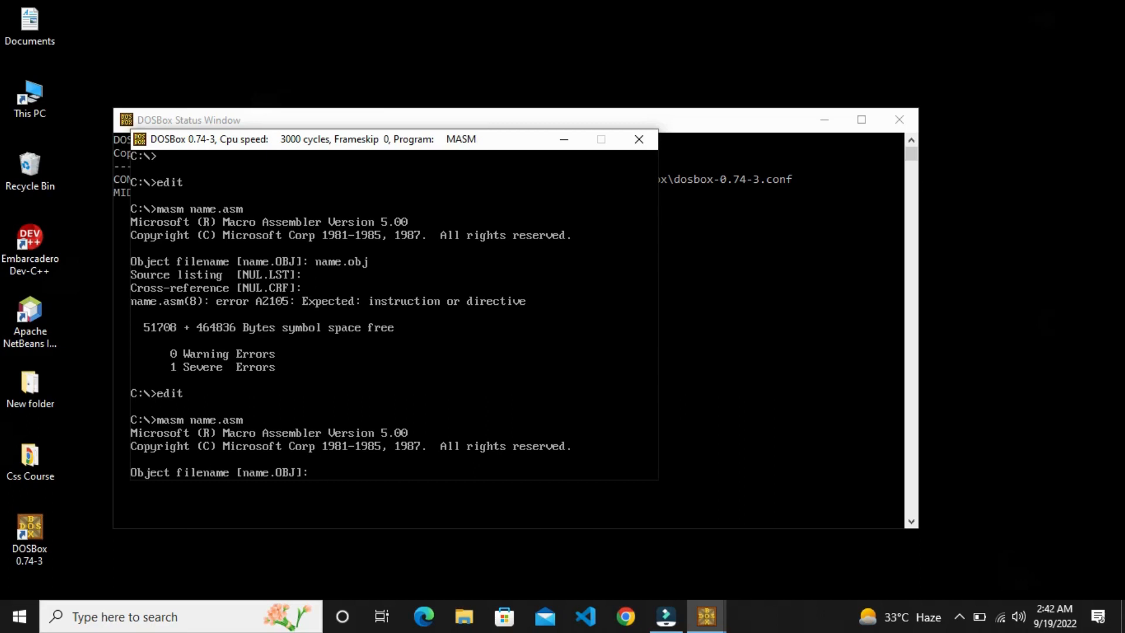
text(name.OBJ)
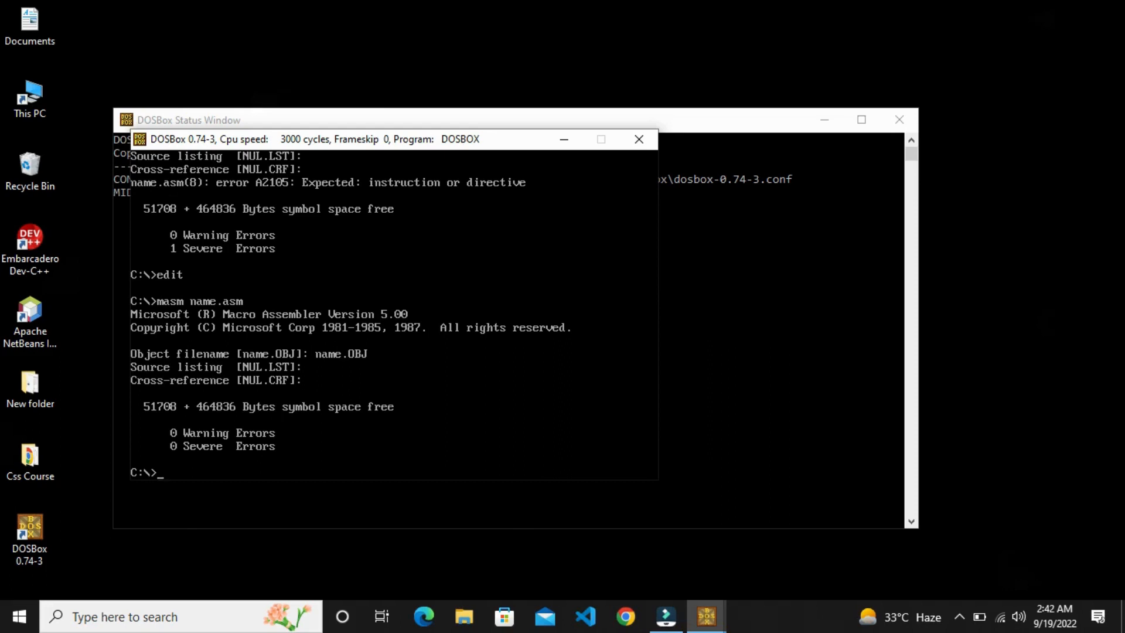
Run link name.obj, accepting the default run file, list file and libraries.
text(li)
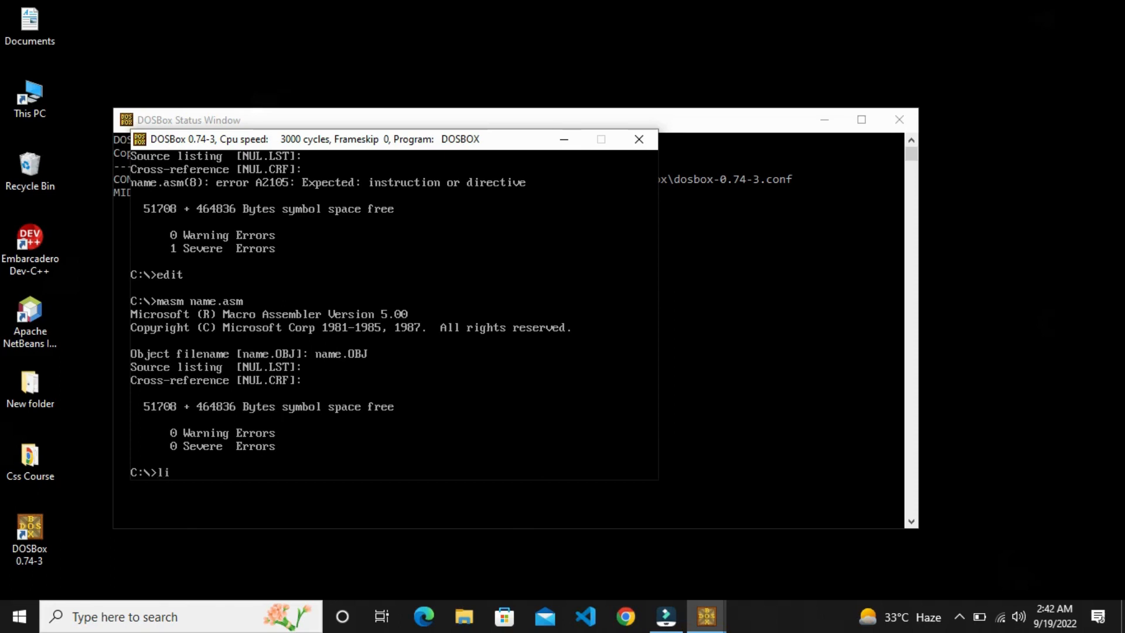
text(nn)
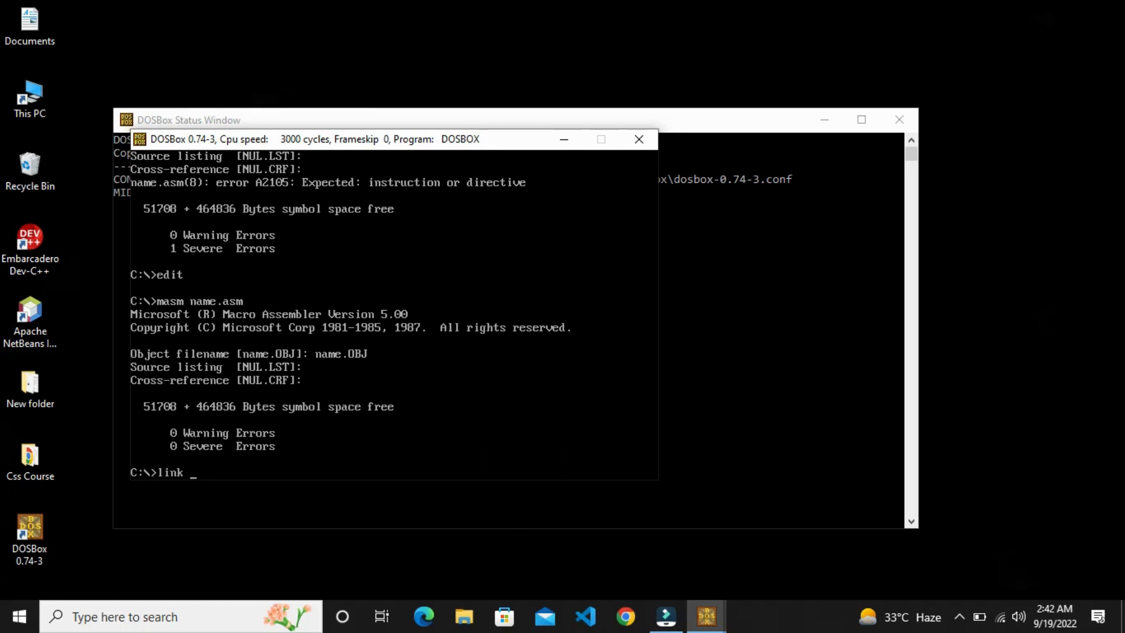
text(name.obj)
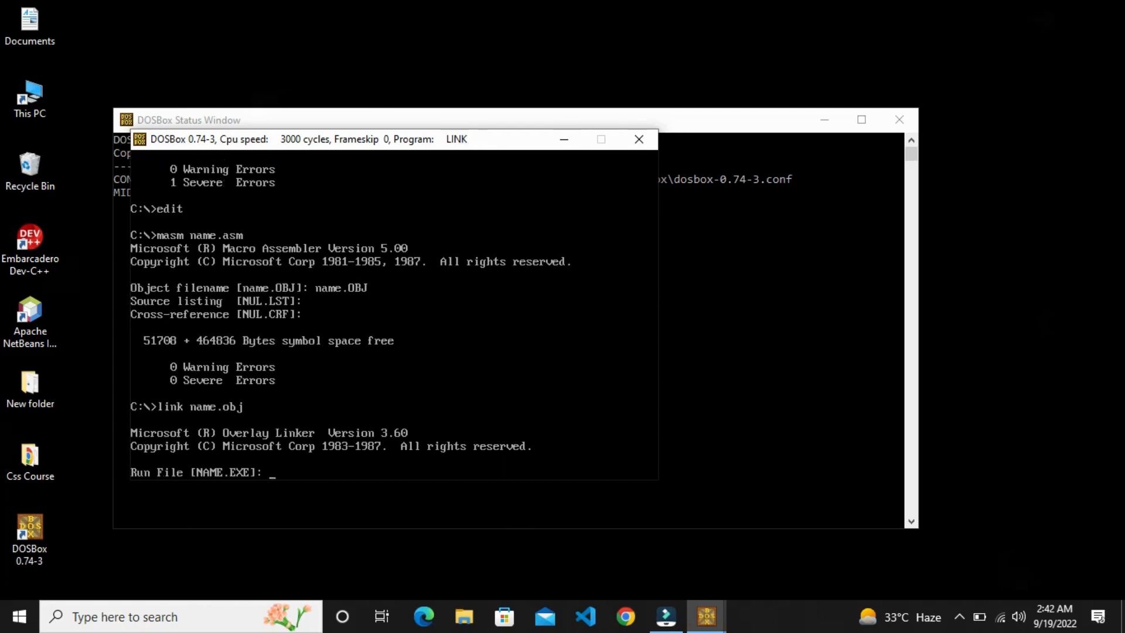
key(enter)
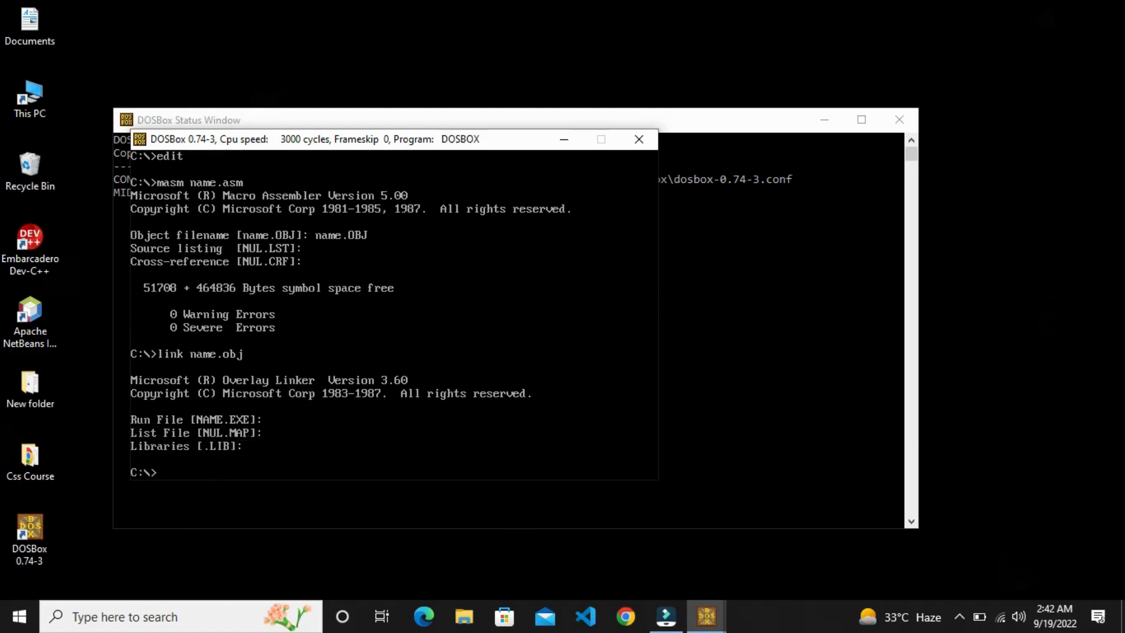
Type name.exe at the C:\> prompt, ready to run the program.
text(n)
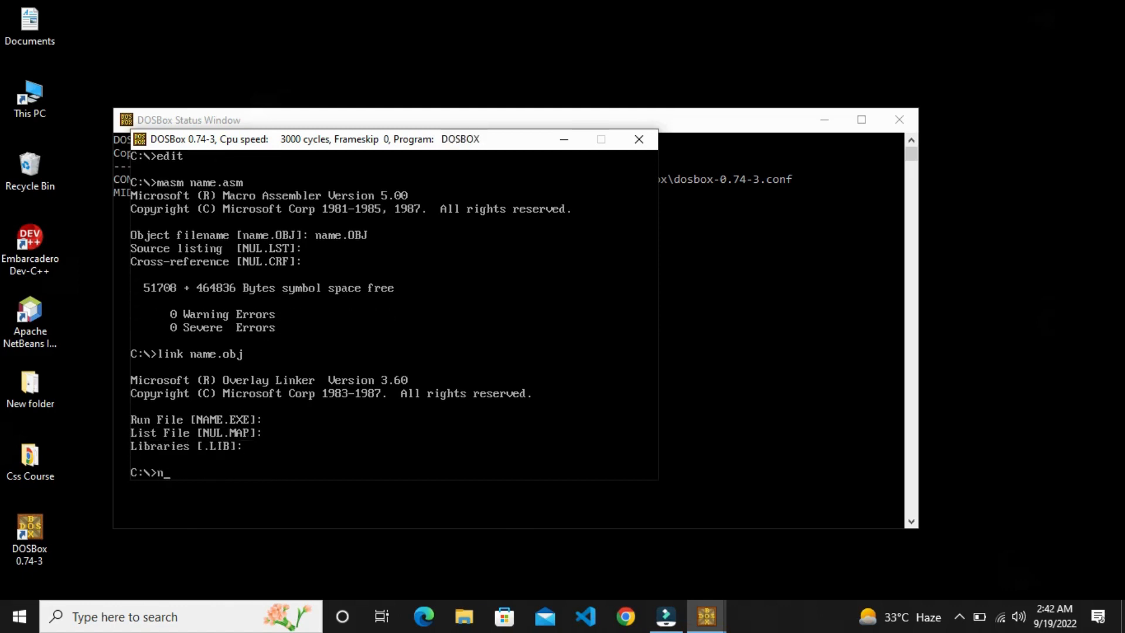
text(ame.)
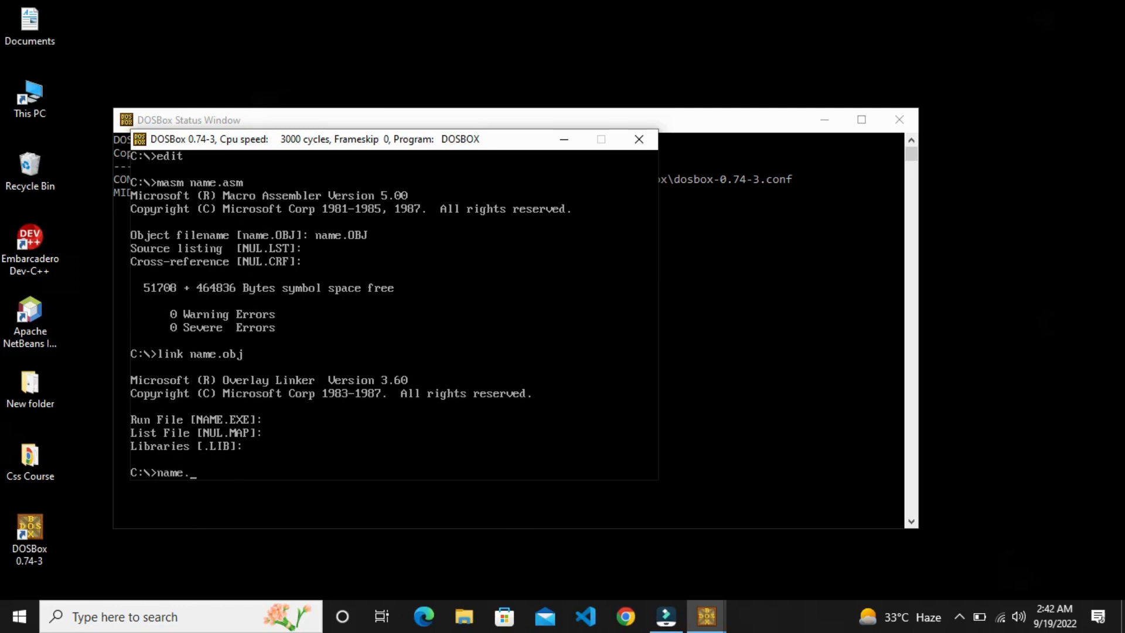
text(exe)
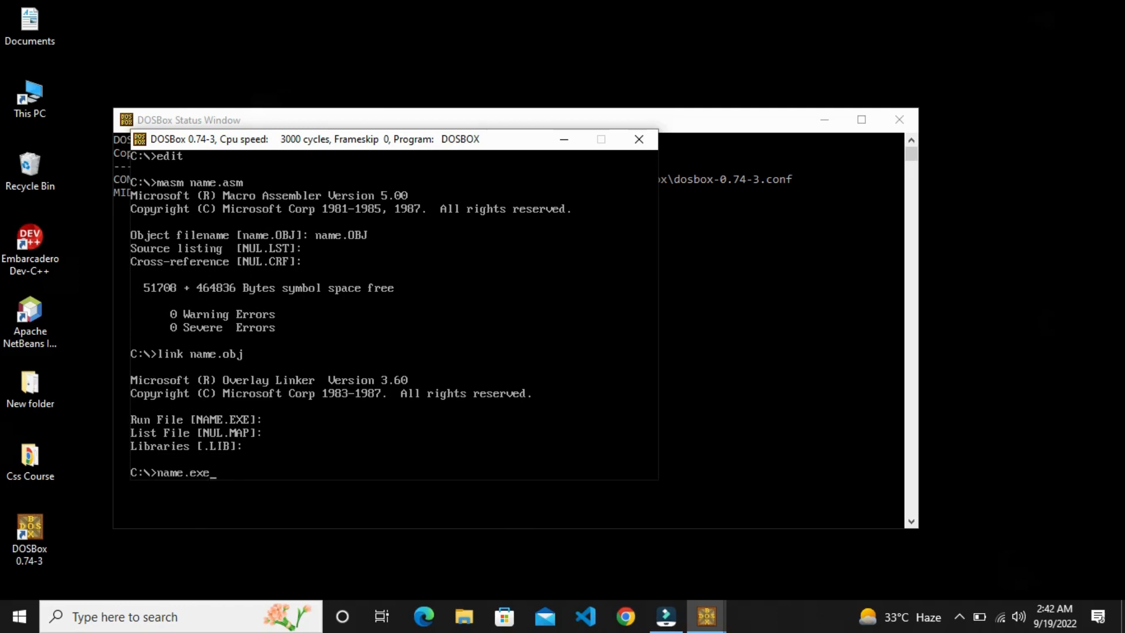